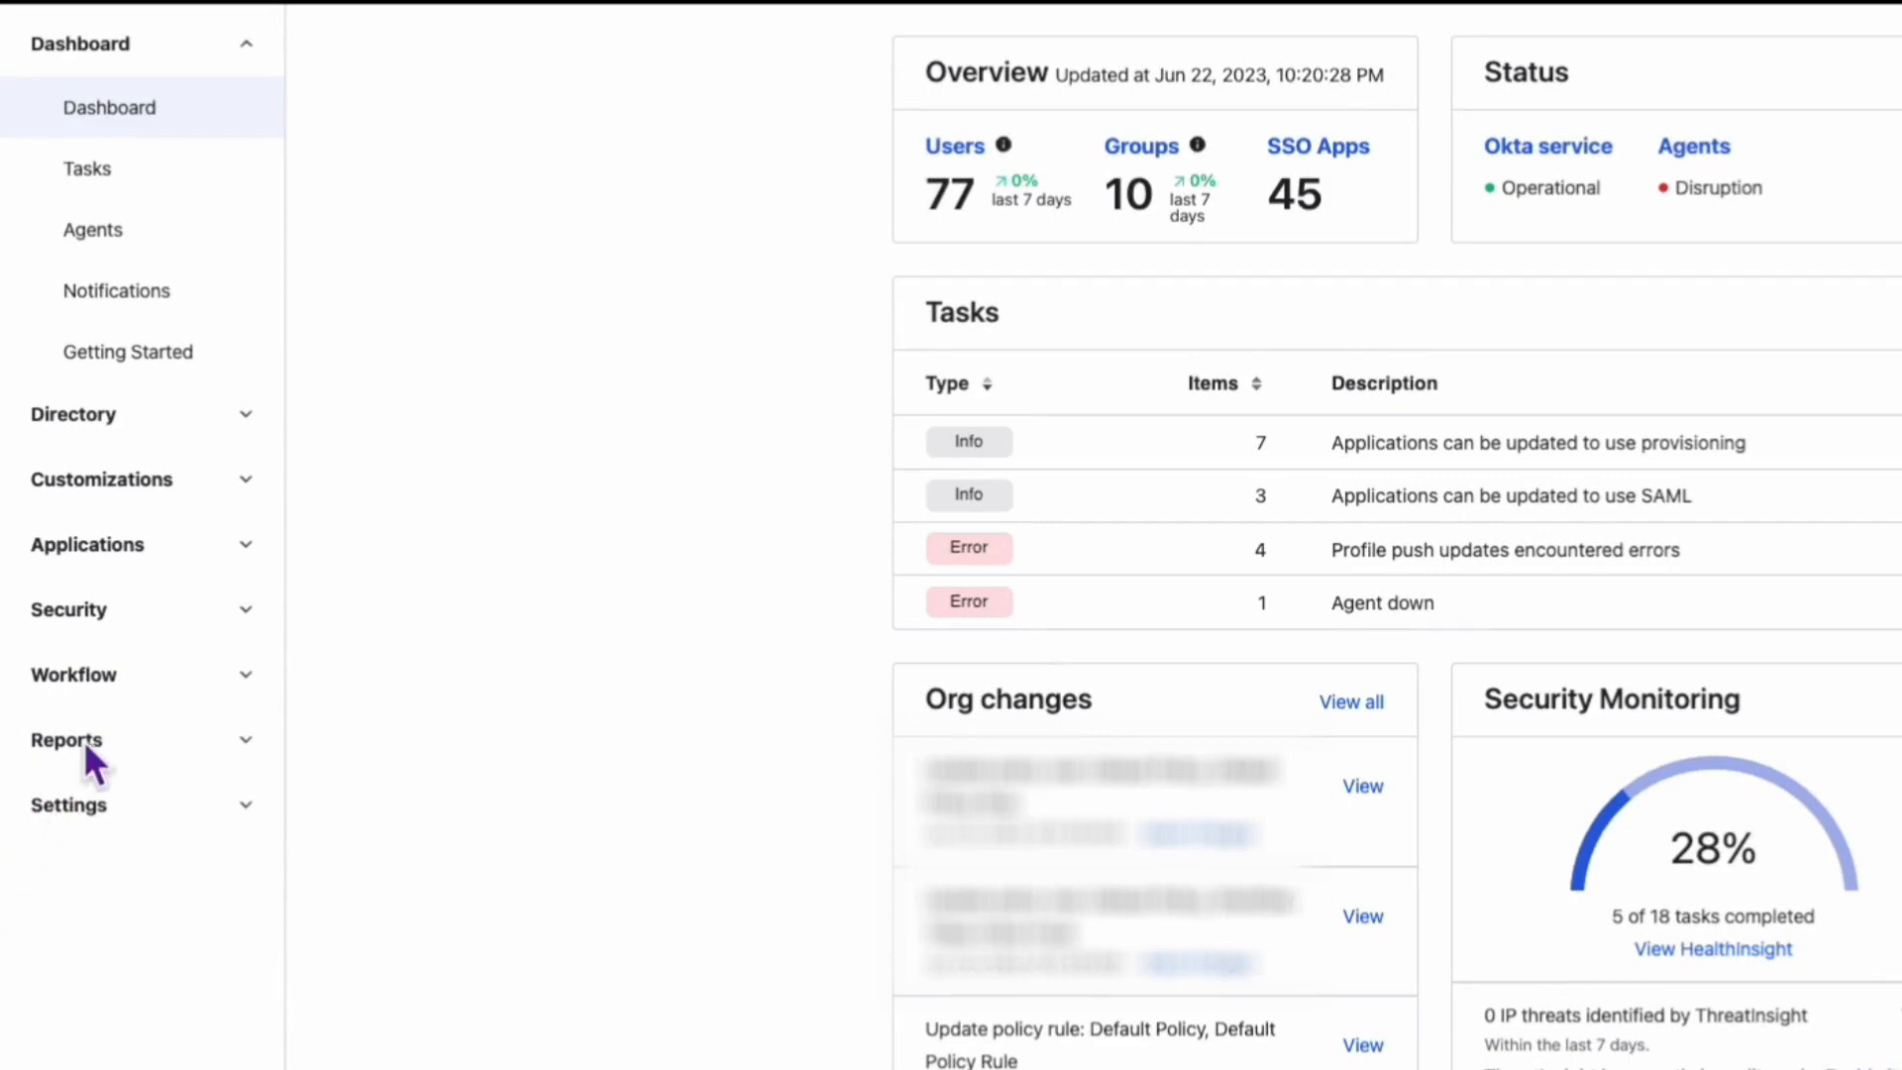
- Navigate from the sidebar to the Applications list to reach the app catalog
left_click(88, 543)
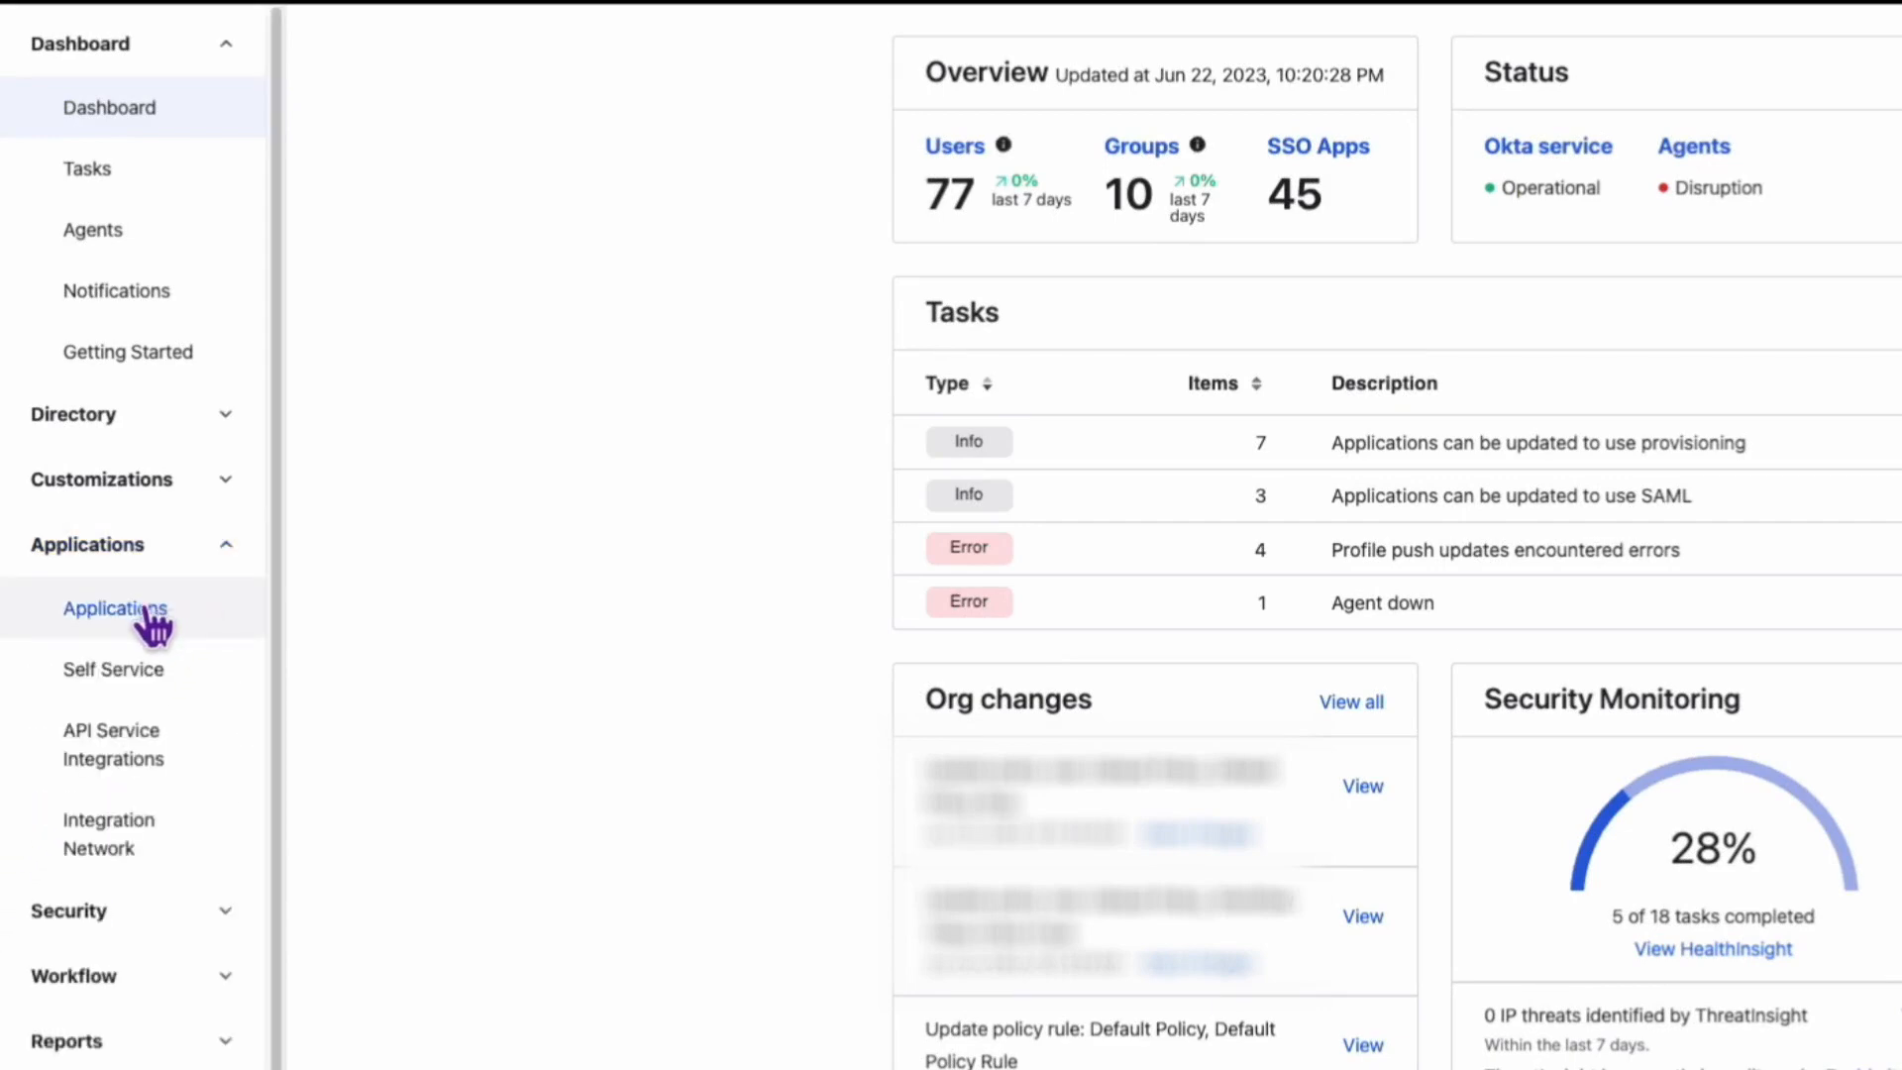
left_click(115, 608)
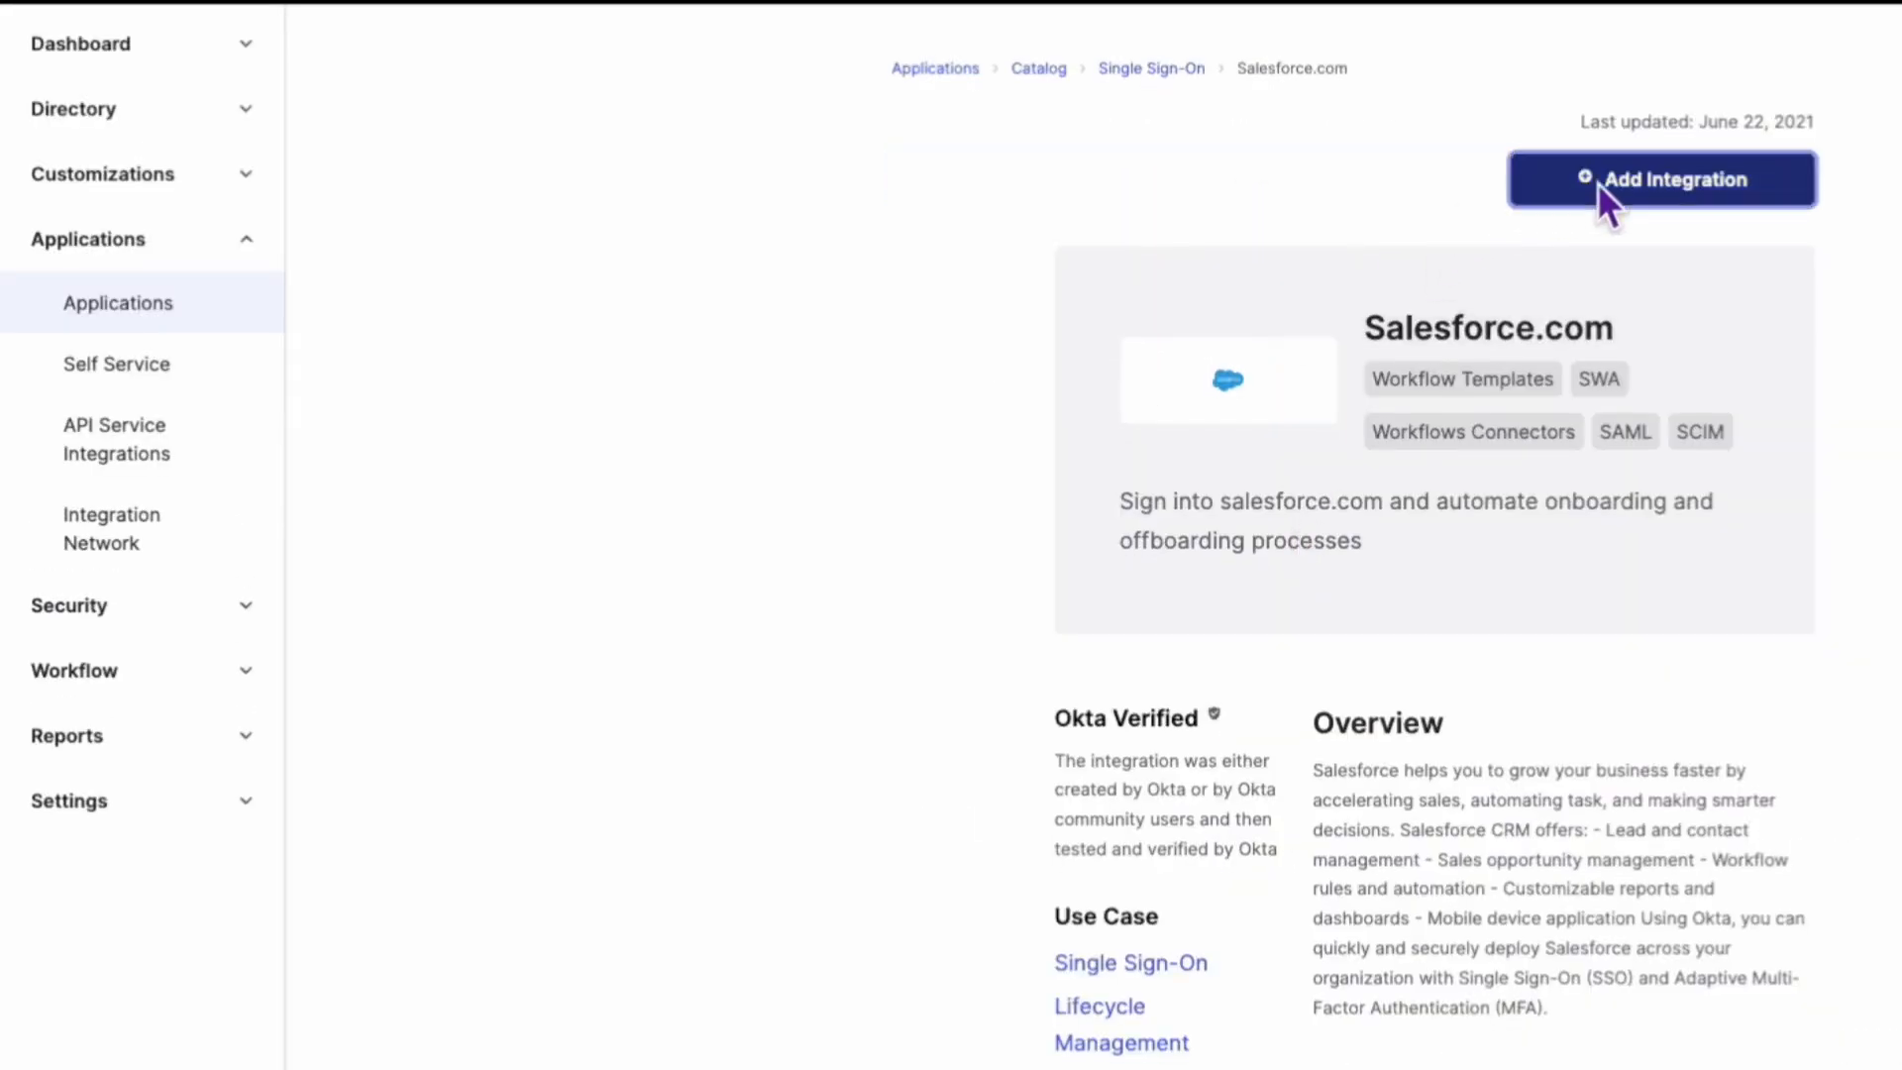
- Add the Salesforce.com integration with default general settings and select SAML 2.0 sign-on
left_click(1660, 180)
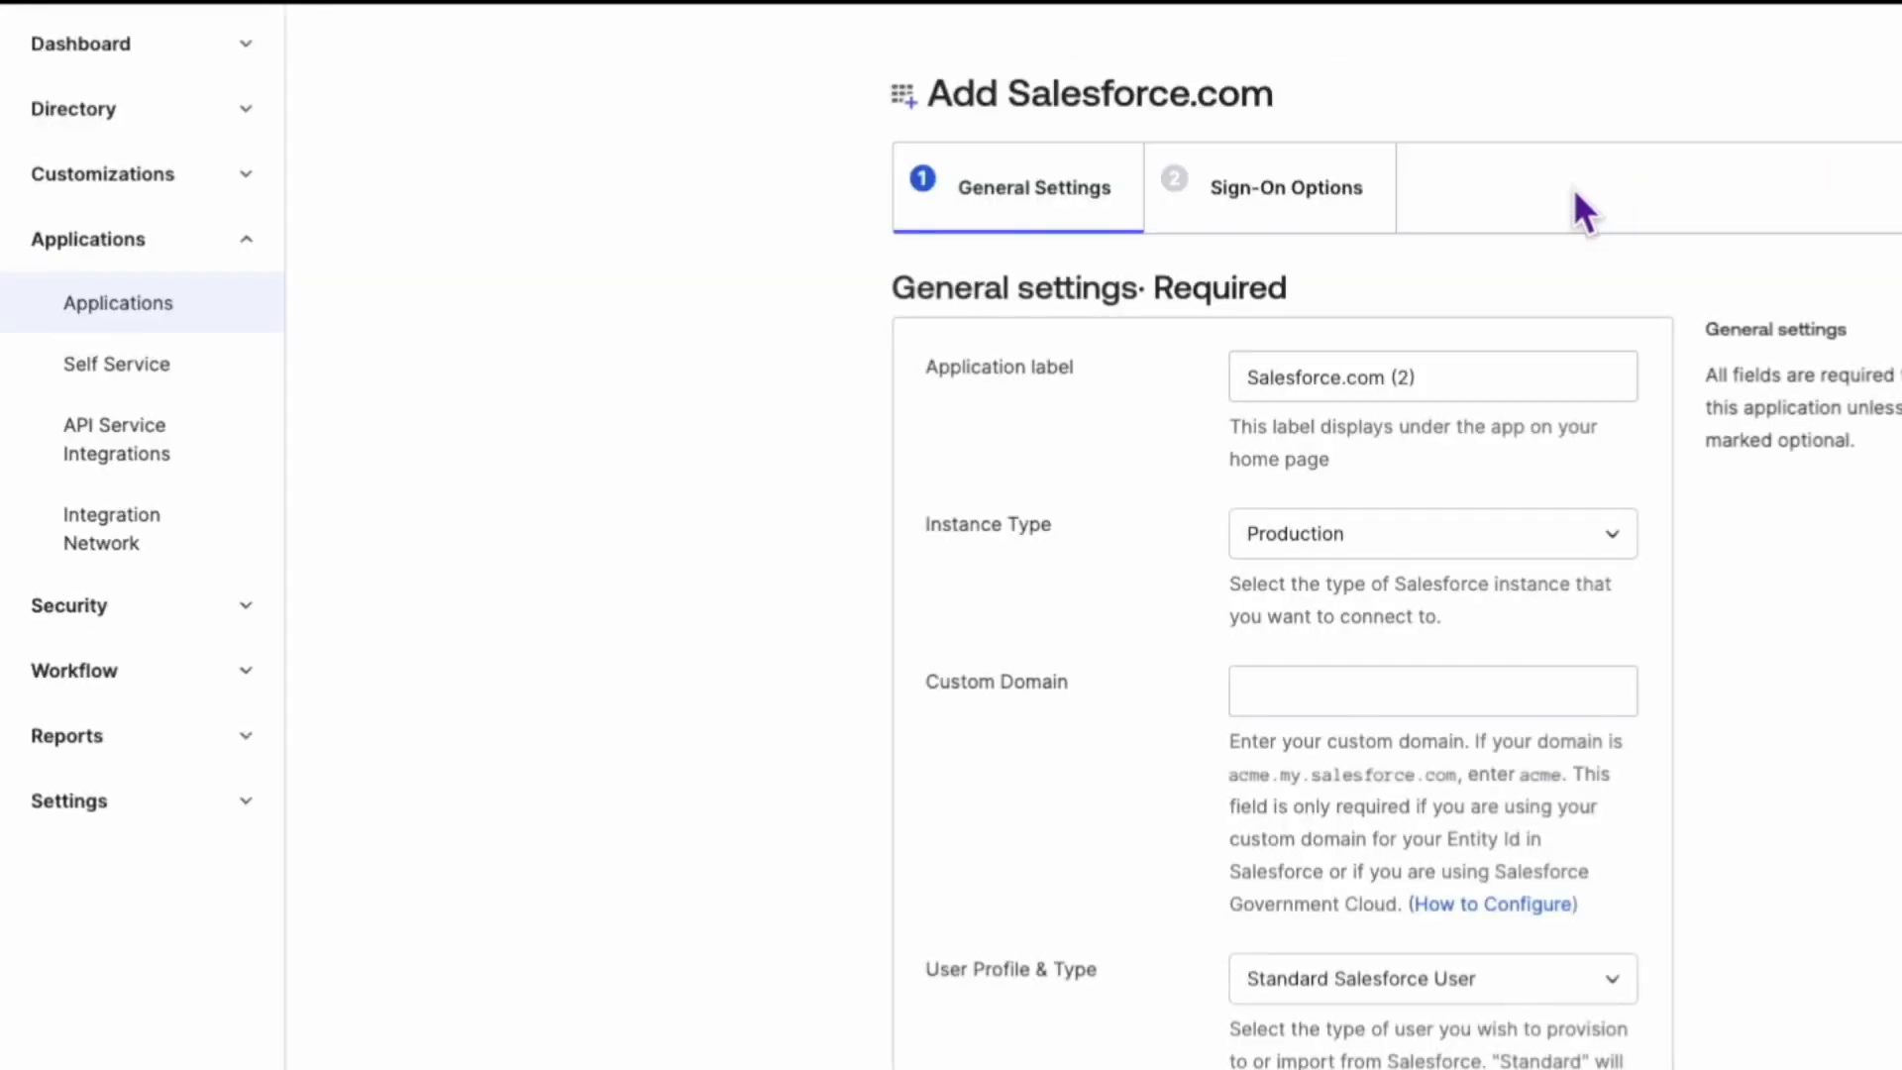
scroll("down", 3)
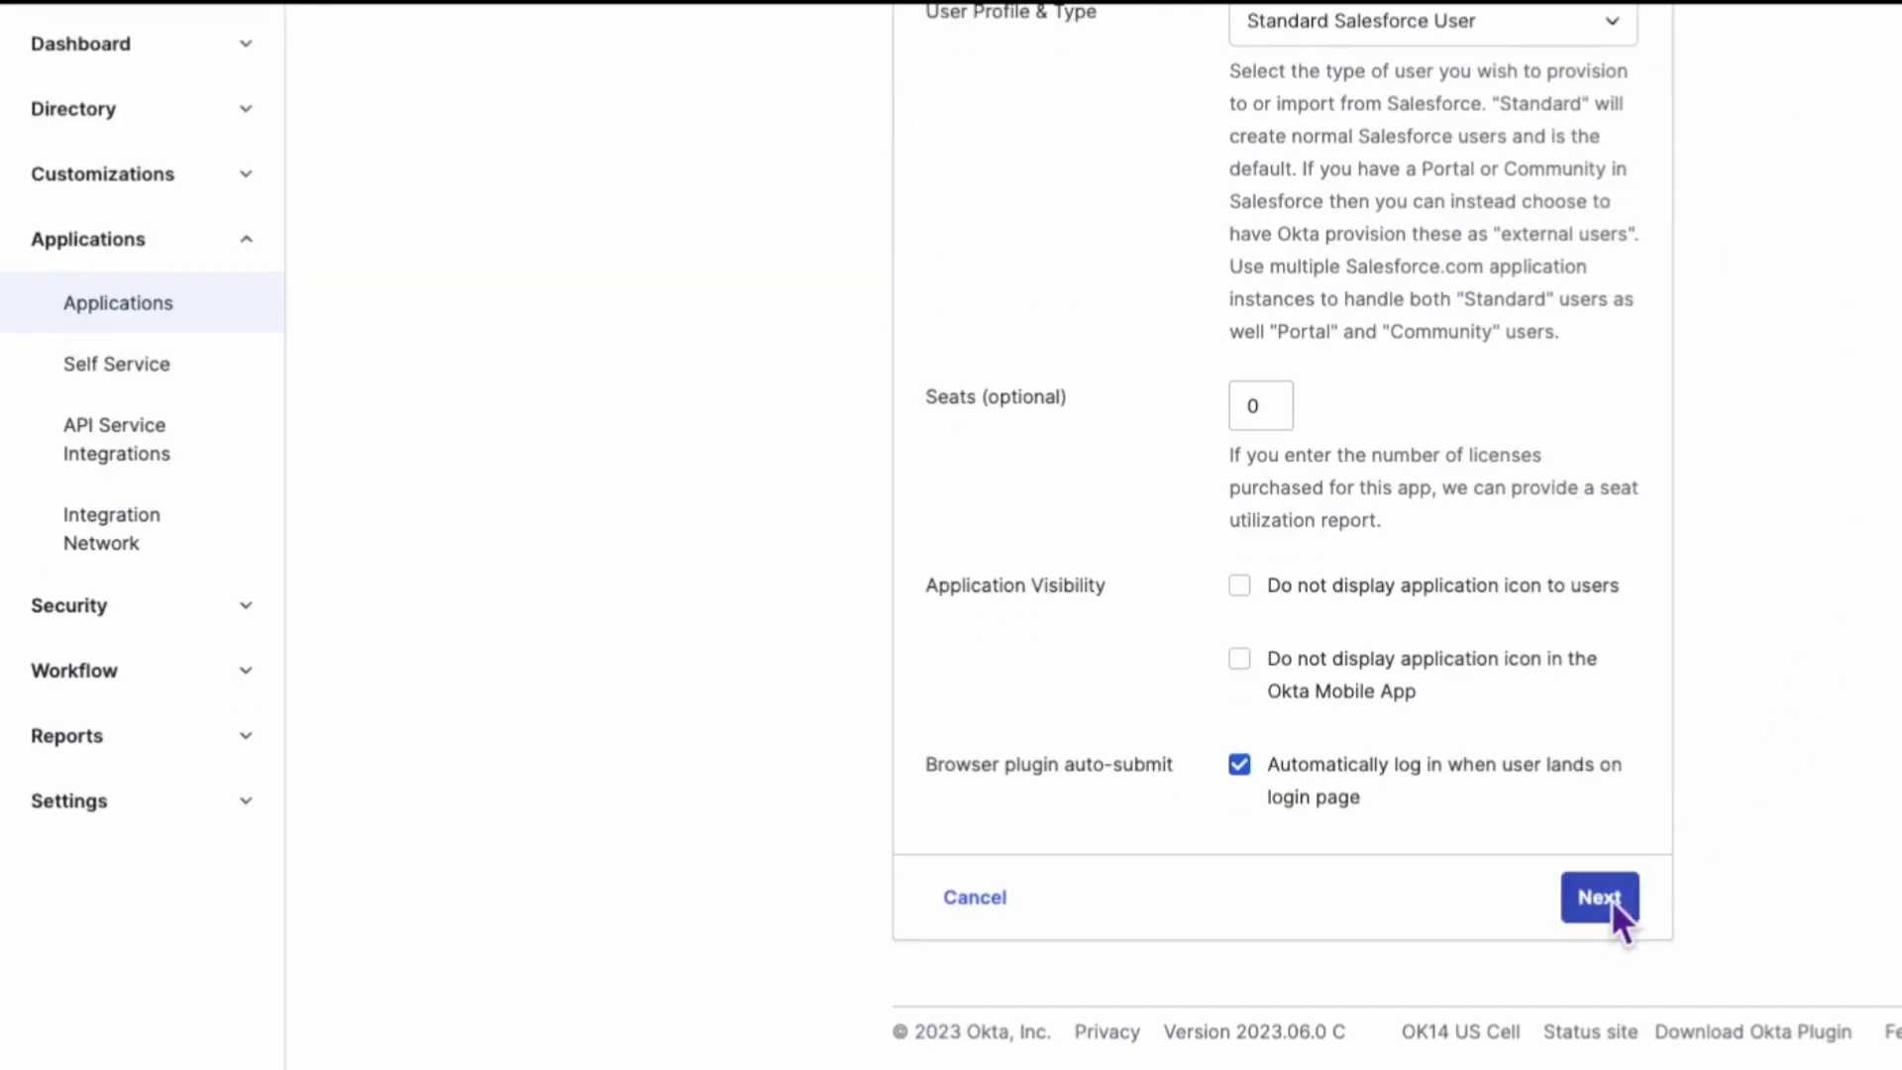
left_click(1599, 896)
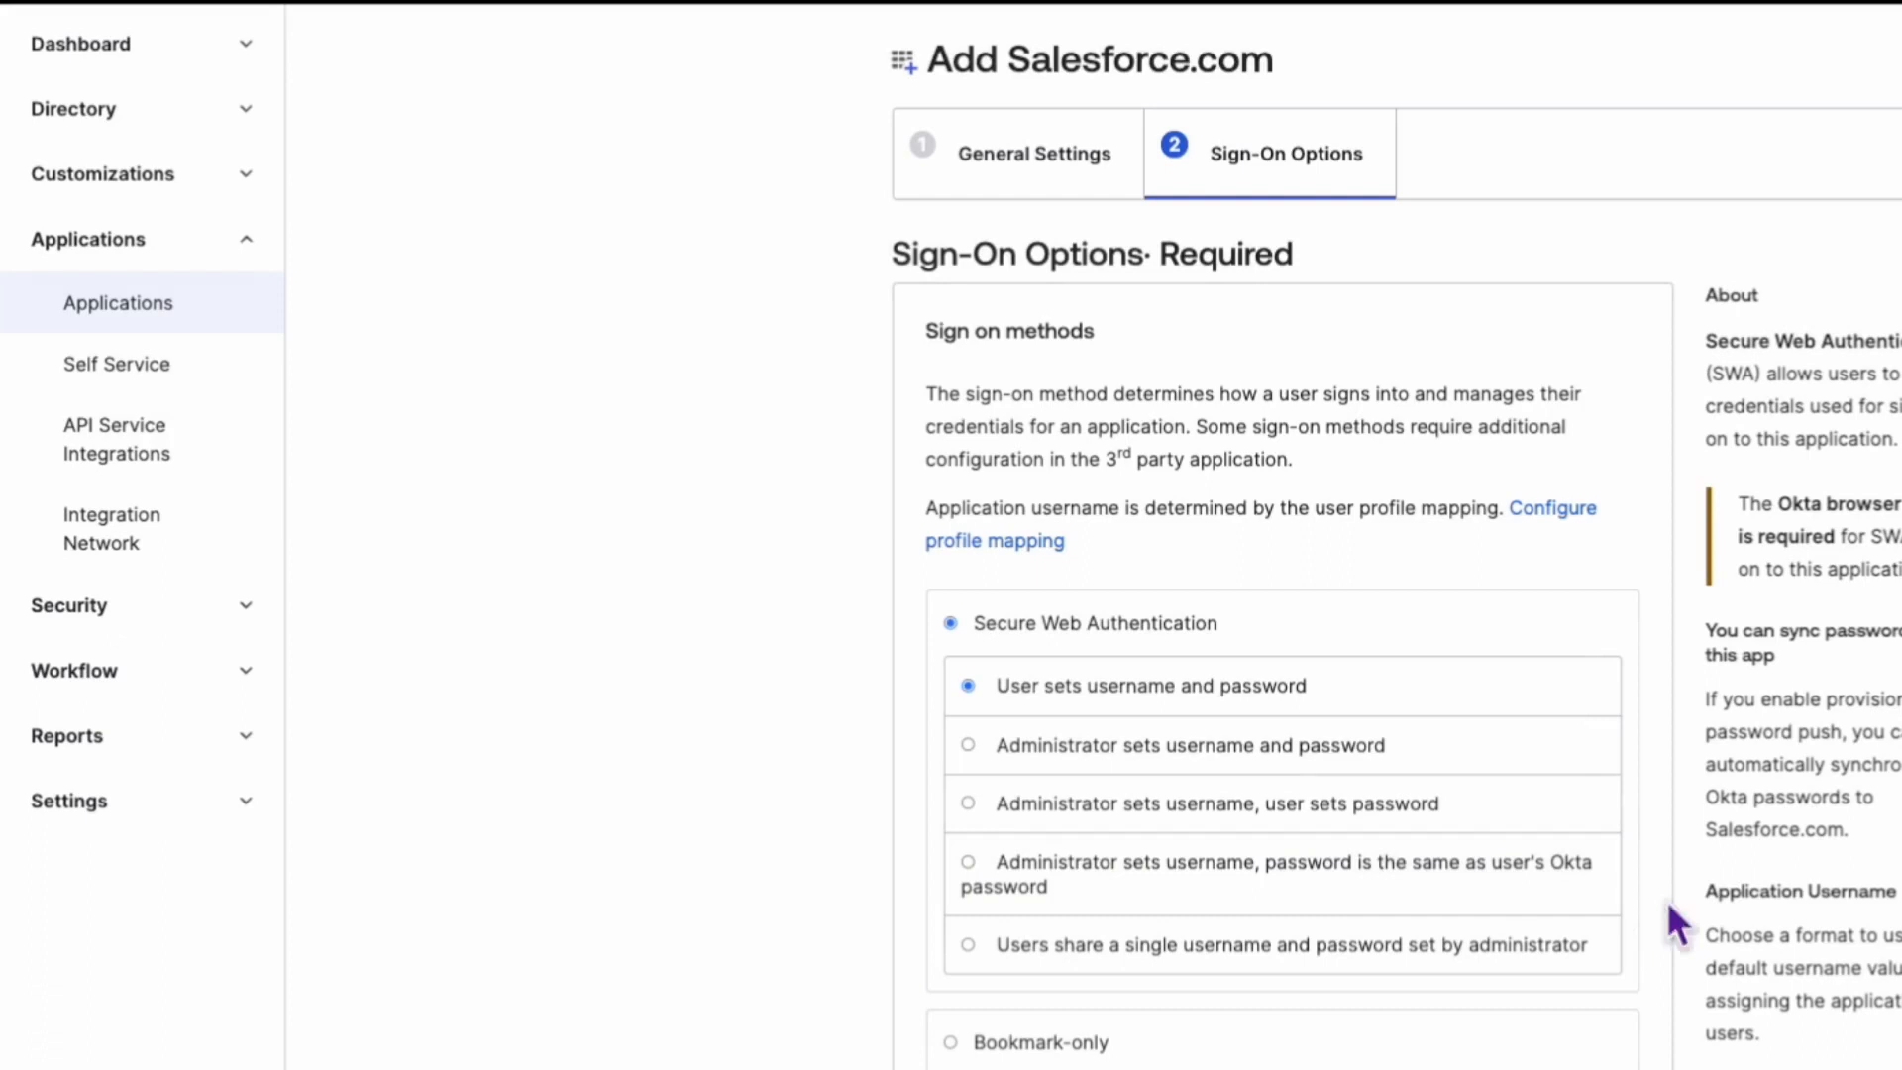
scroll("down", 3)
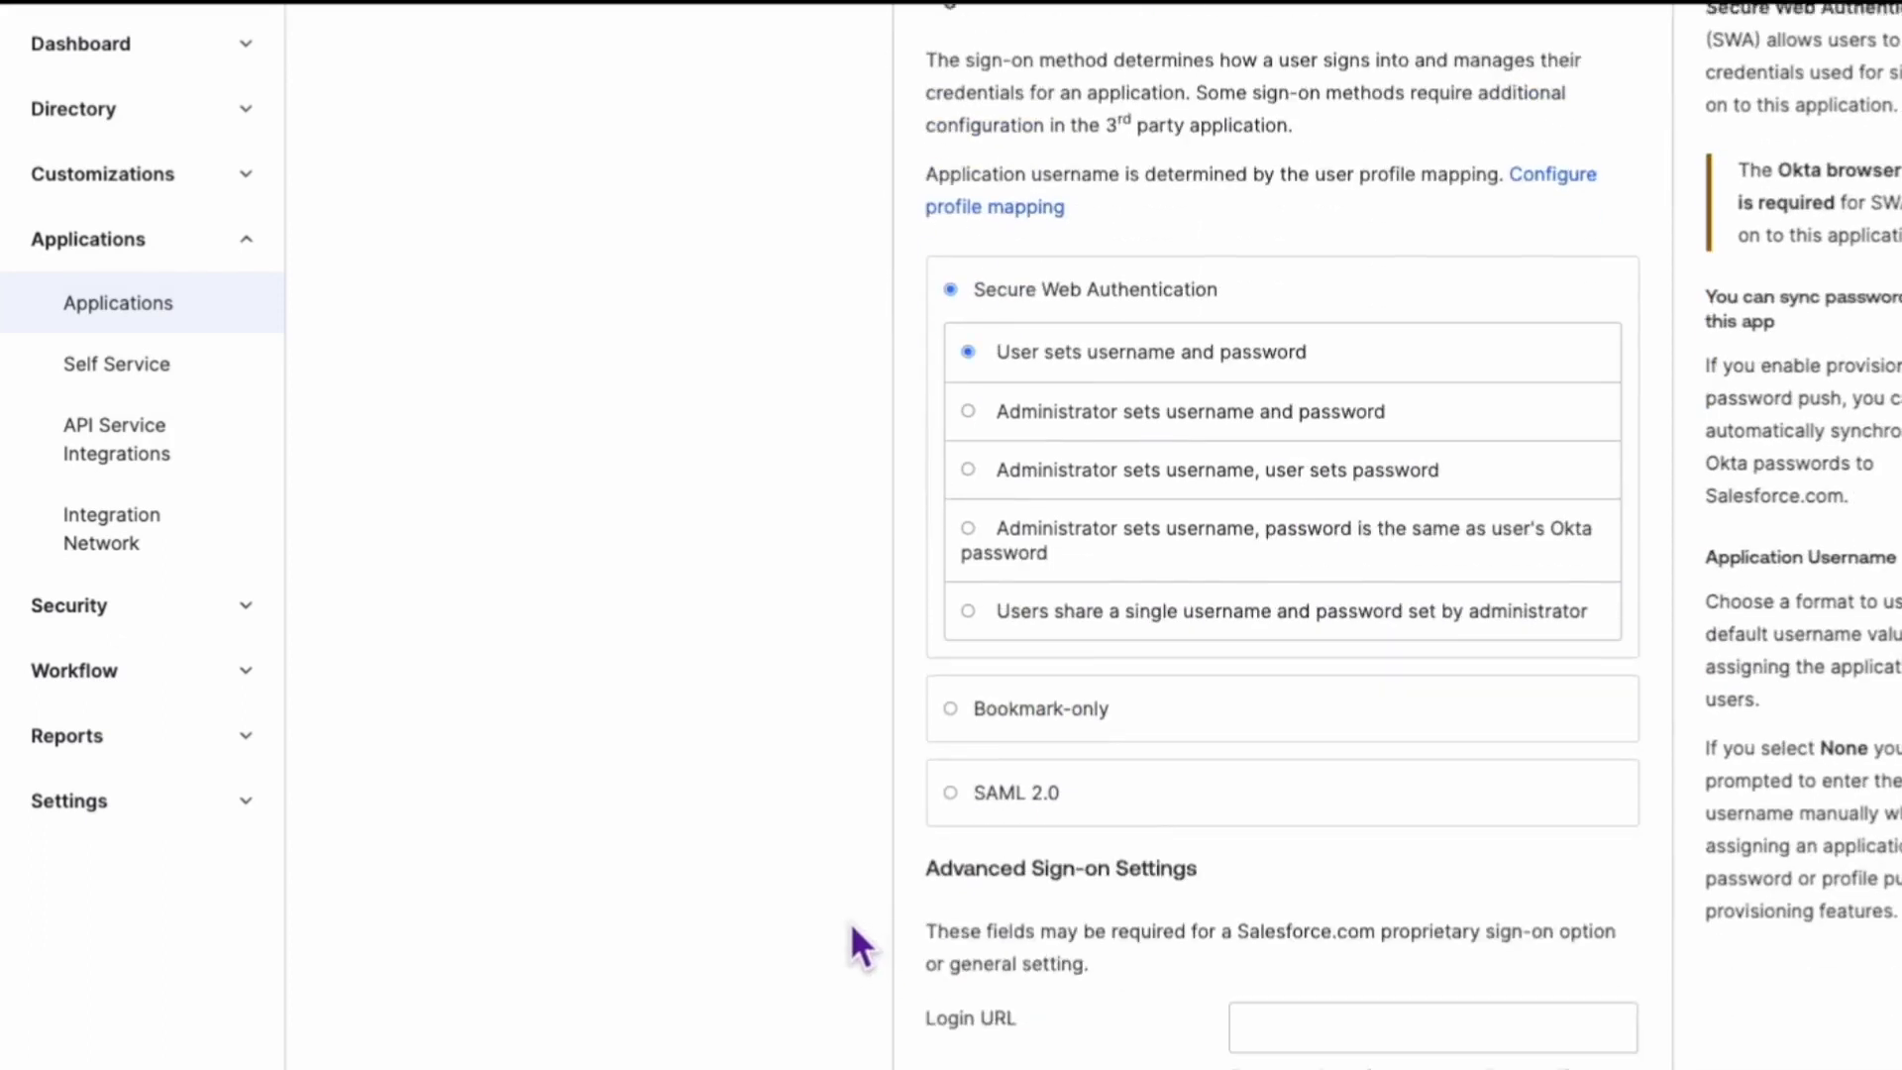
left_click(951, 793)
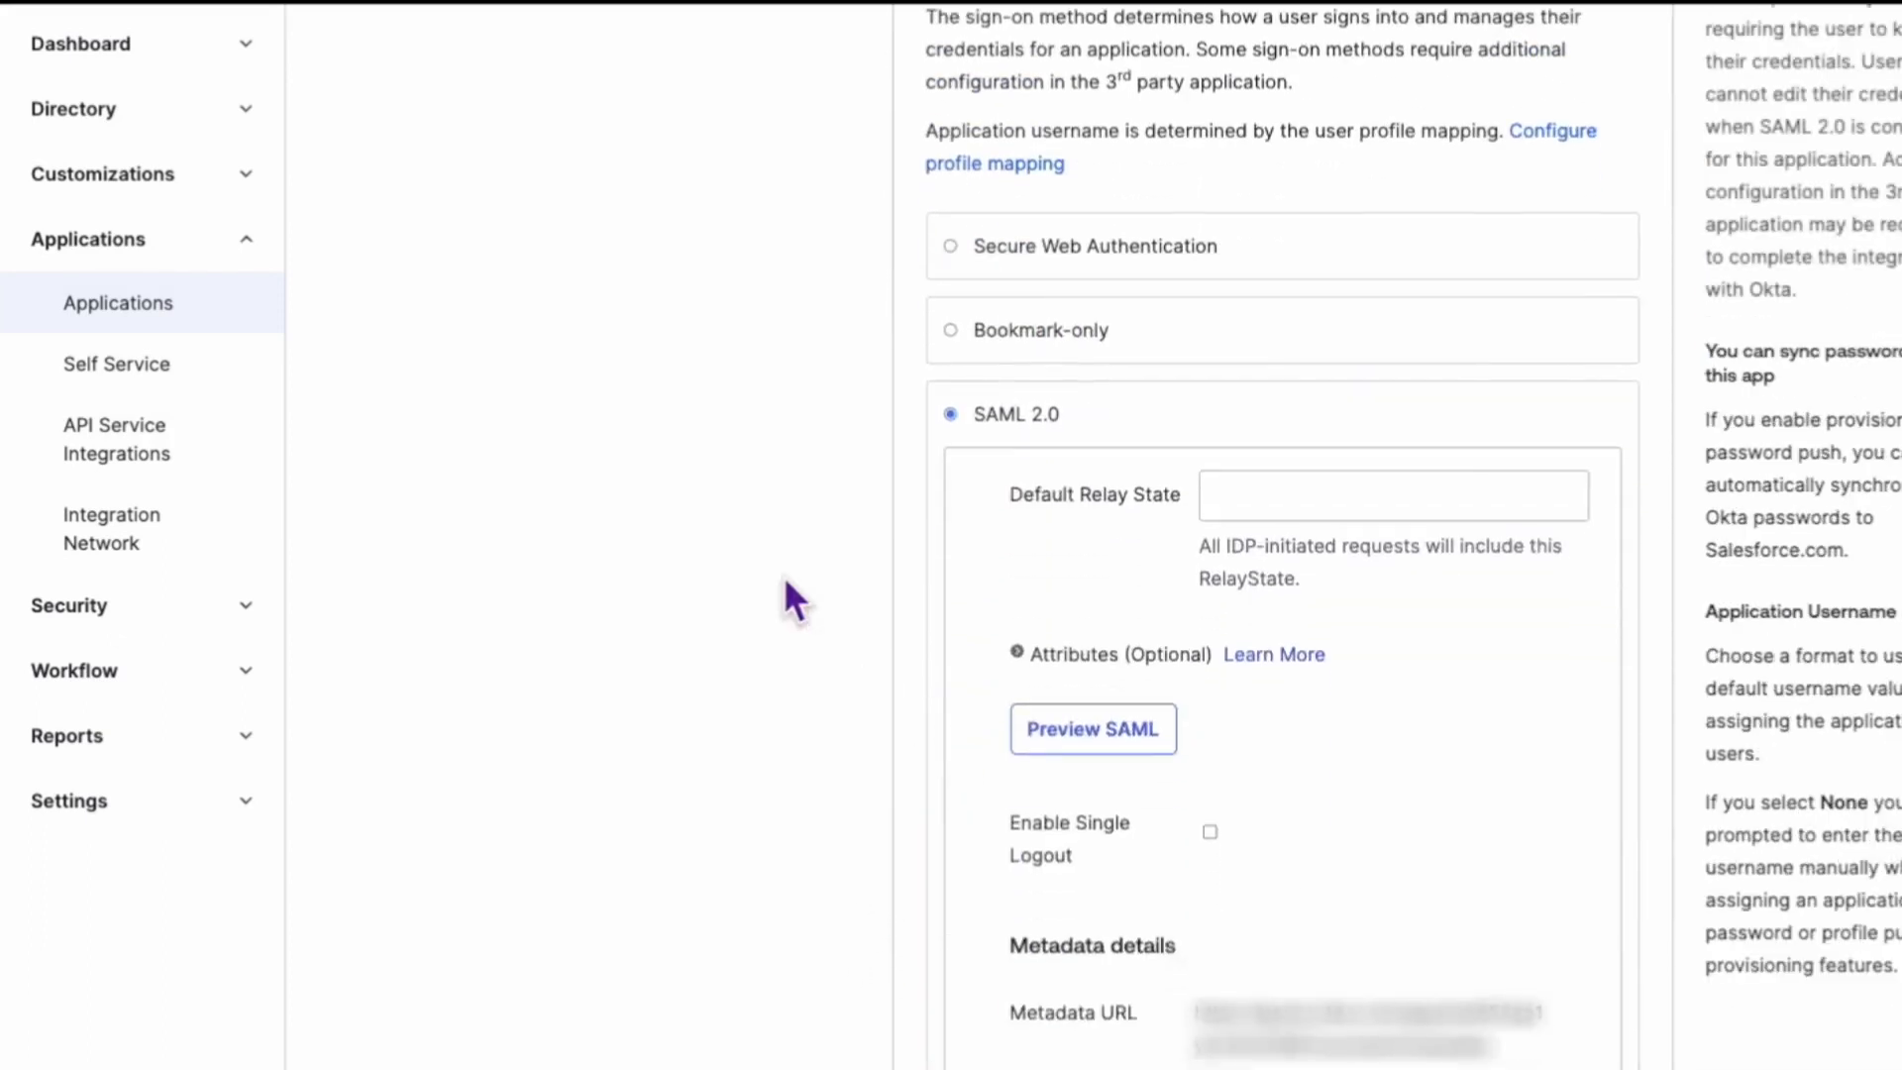
scroll("down", 3)
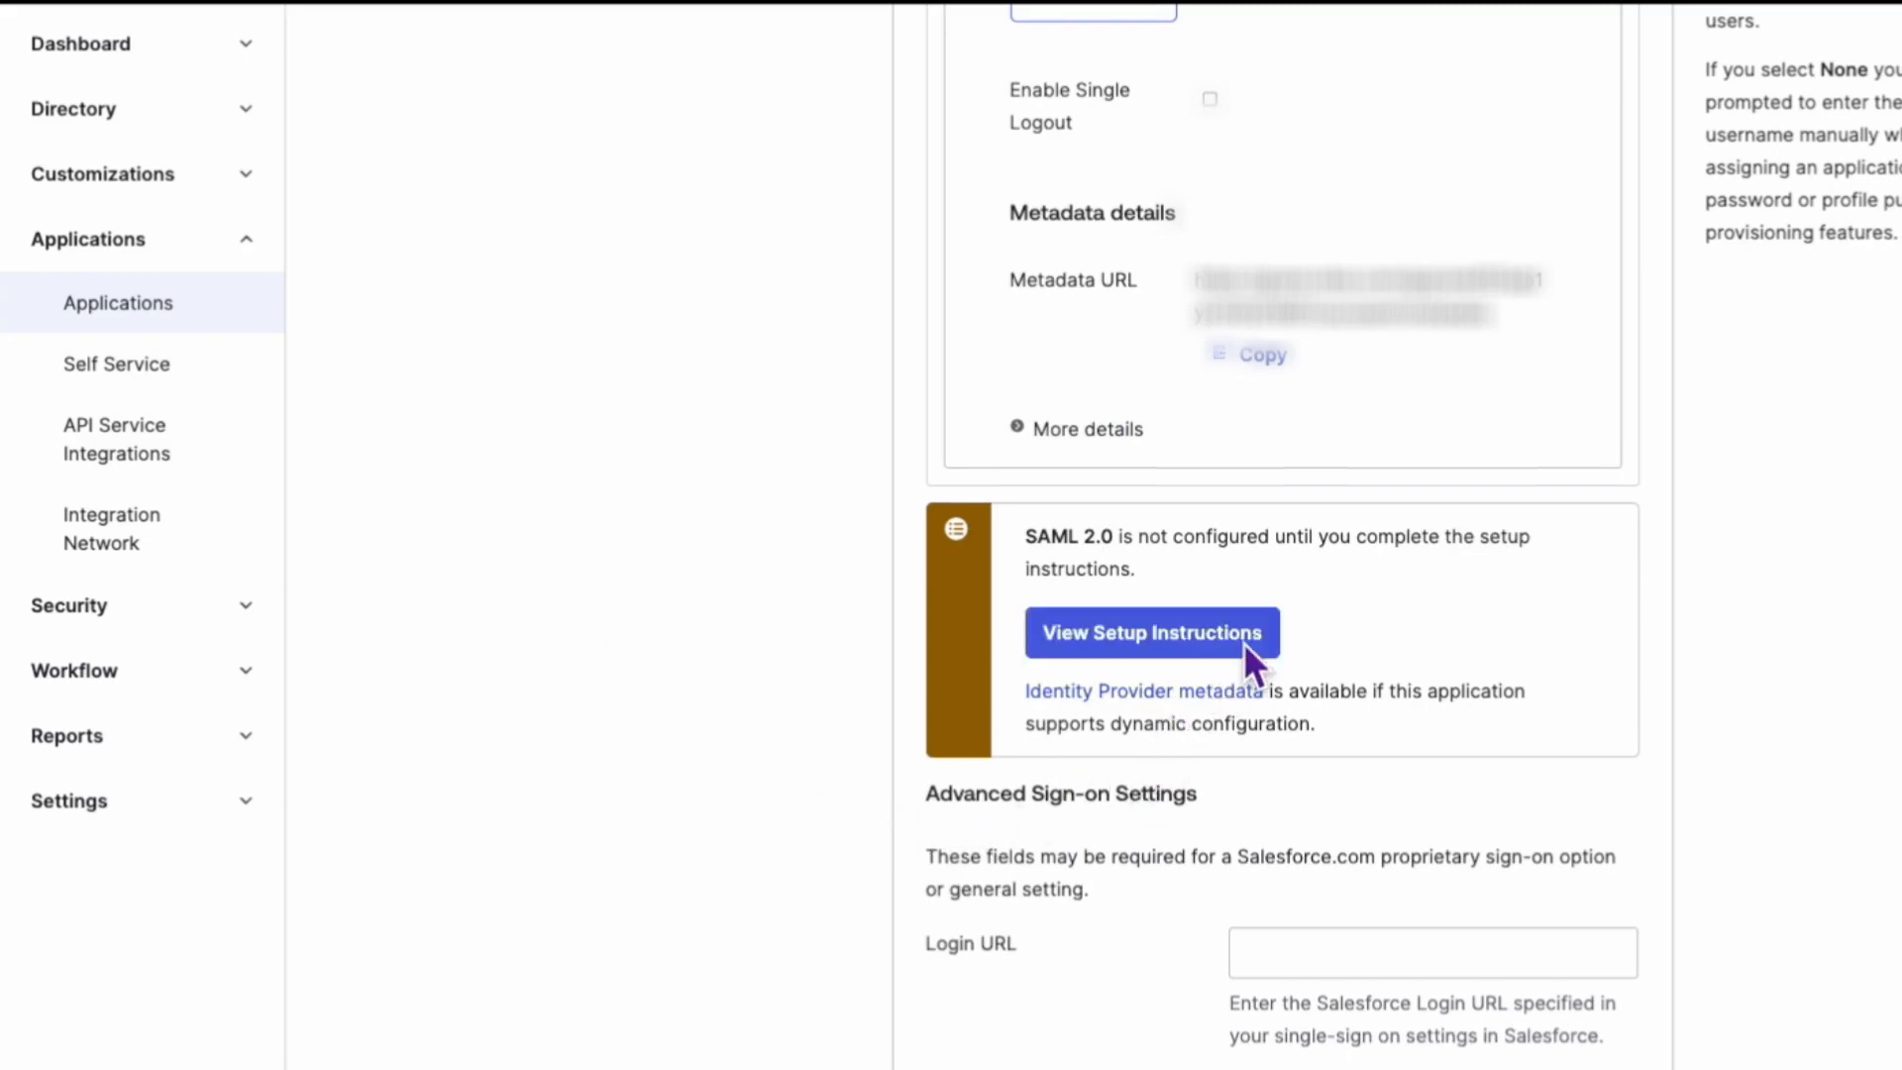
- View the Salesforce SAML setup instructions and scroll through them
left_click(1149, 632)
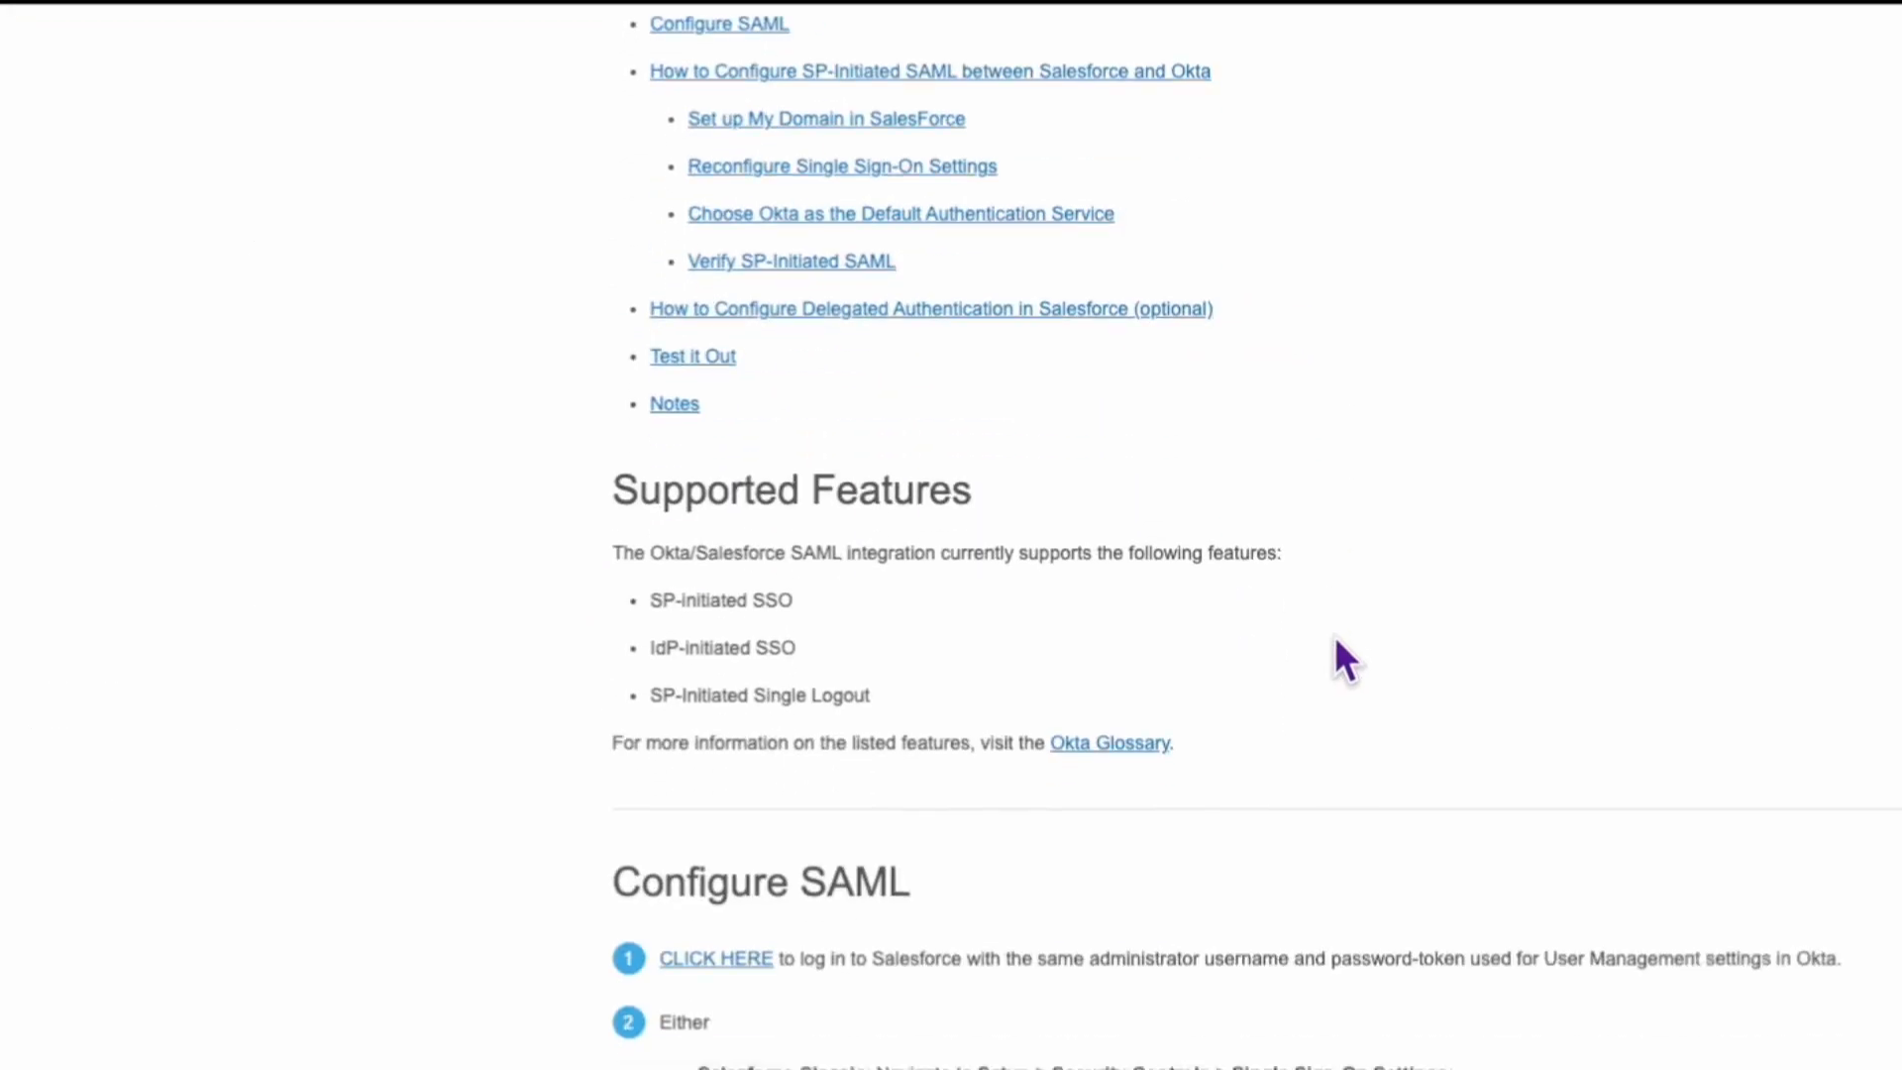
scroll("down", 3)
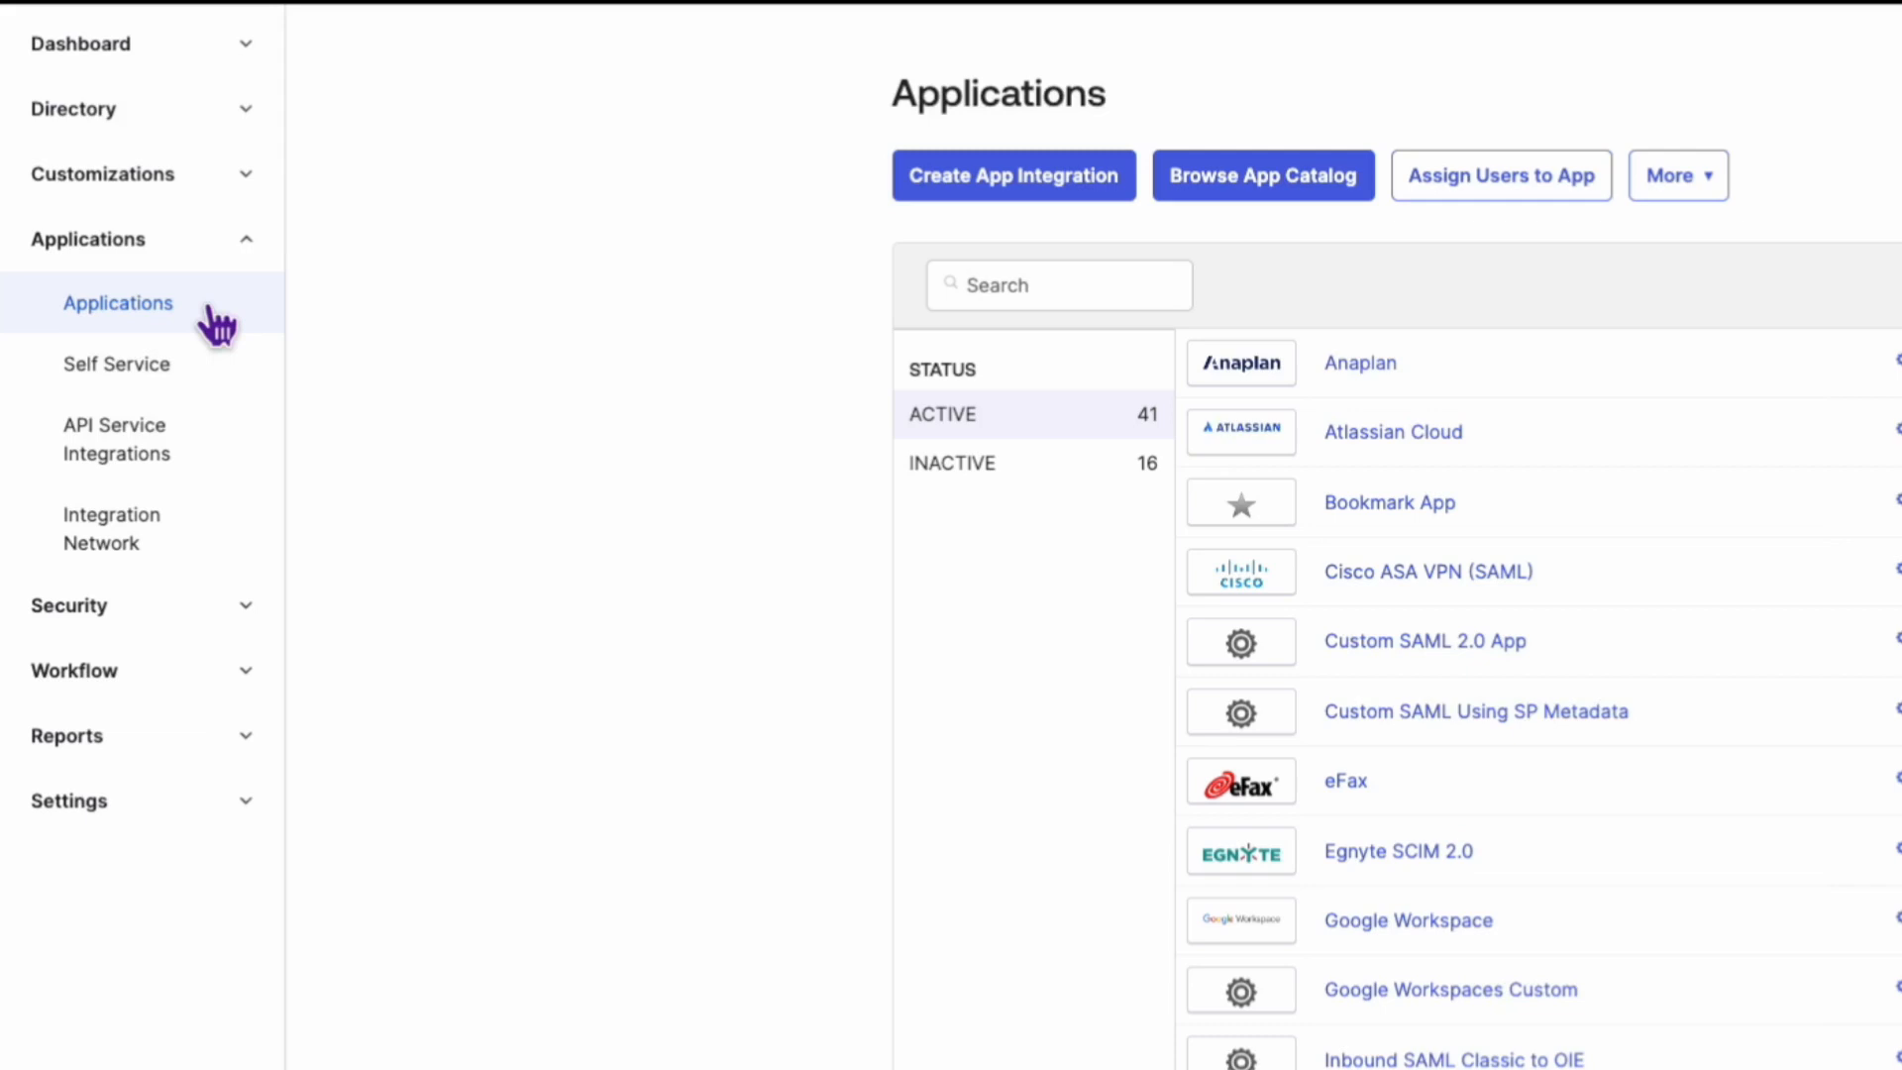
mouse_move(293, 327)
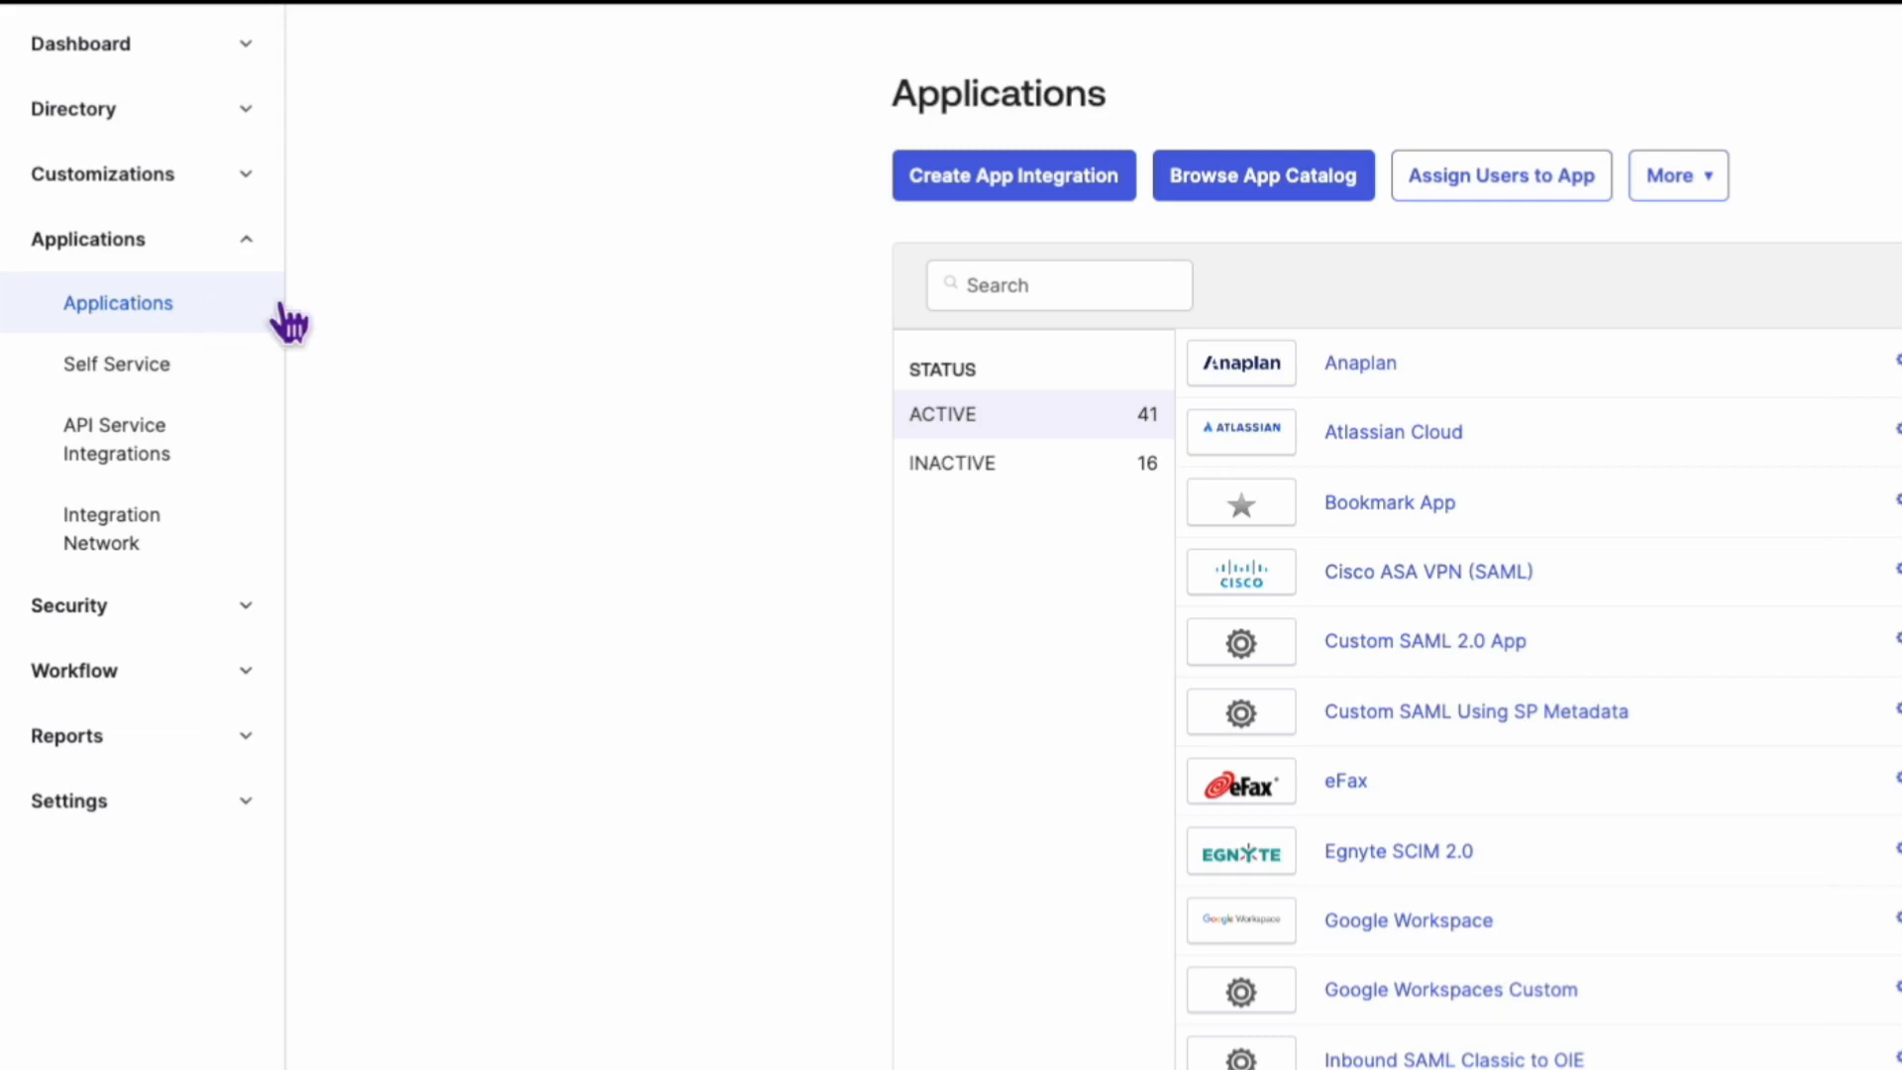
- Open the Custom SAML 2.0 App and show its Sign On settings with SAML metadata
scroll("down", 3)
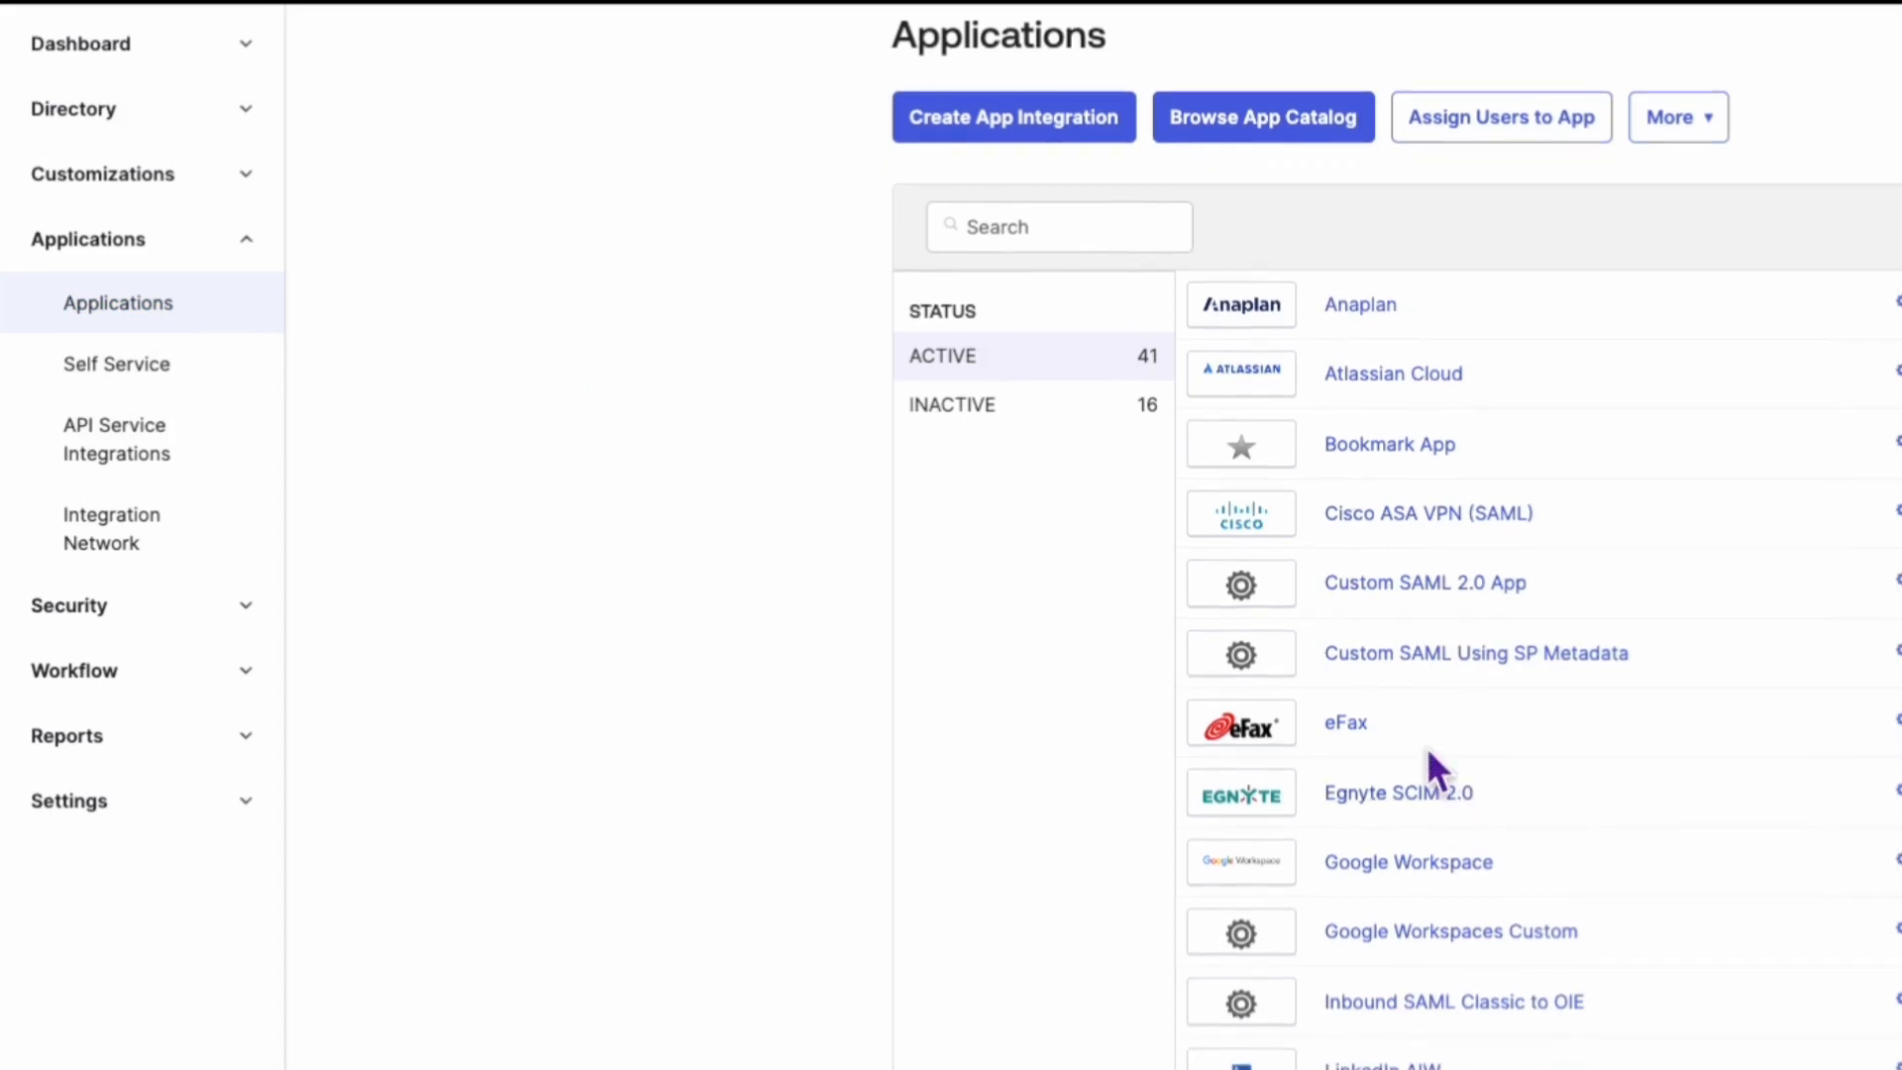
left_click(1424, 582)
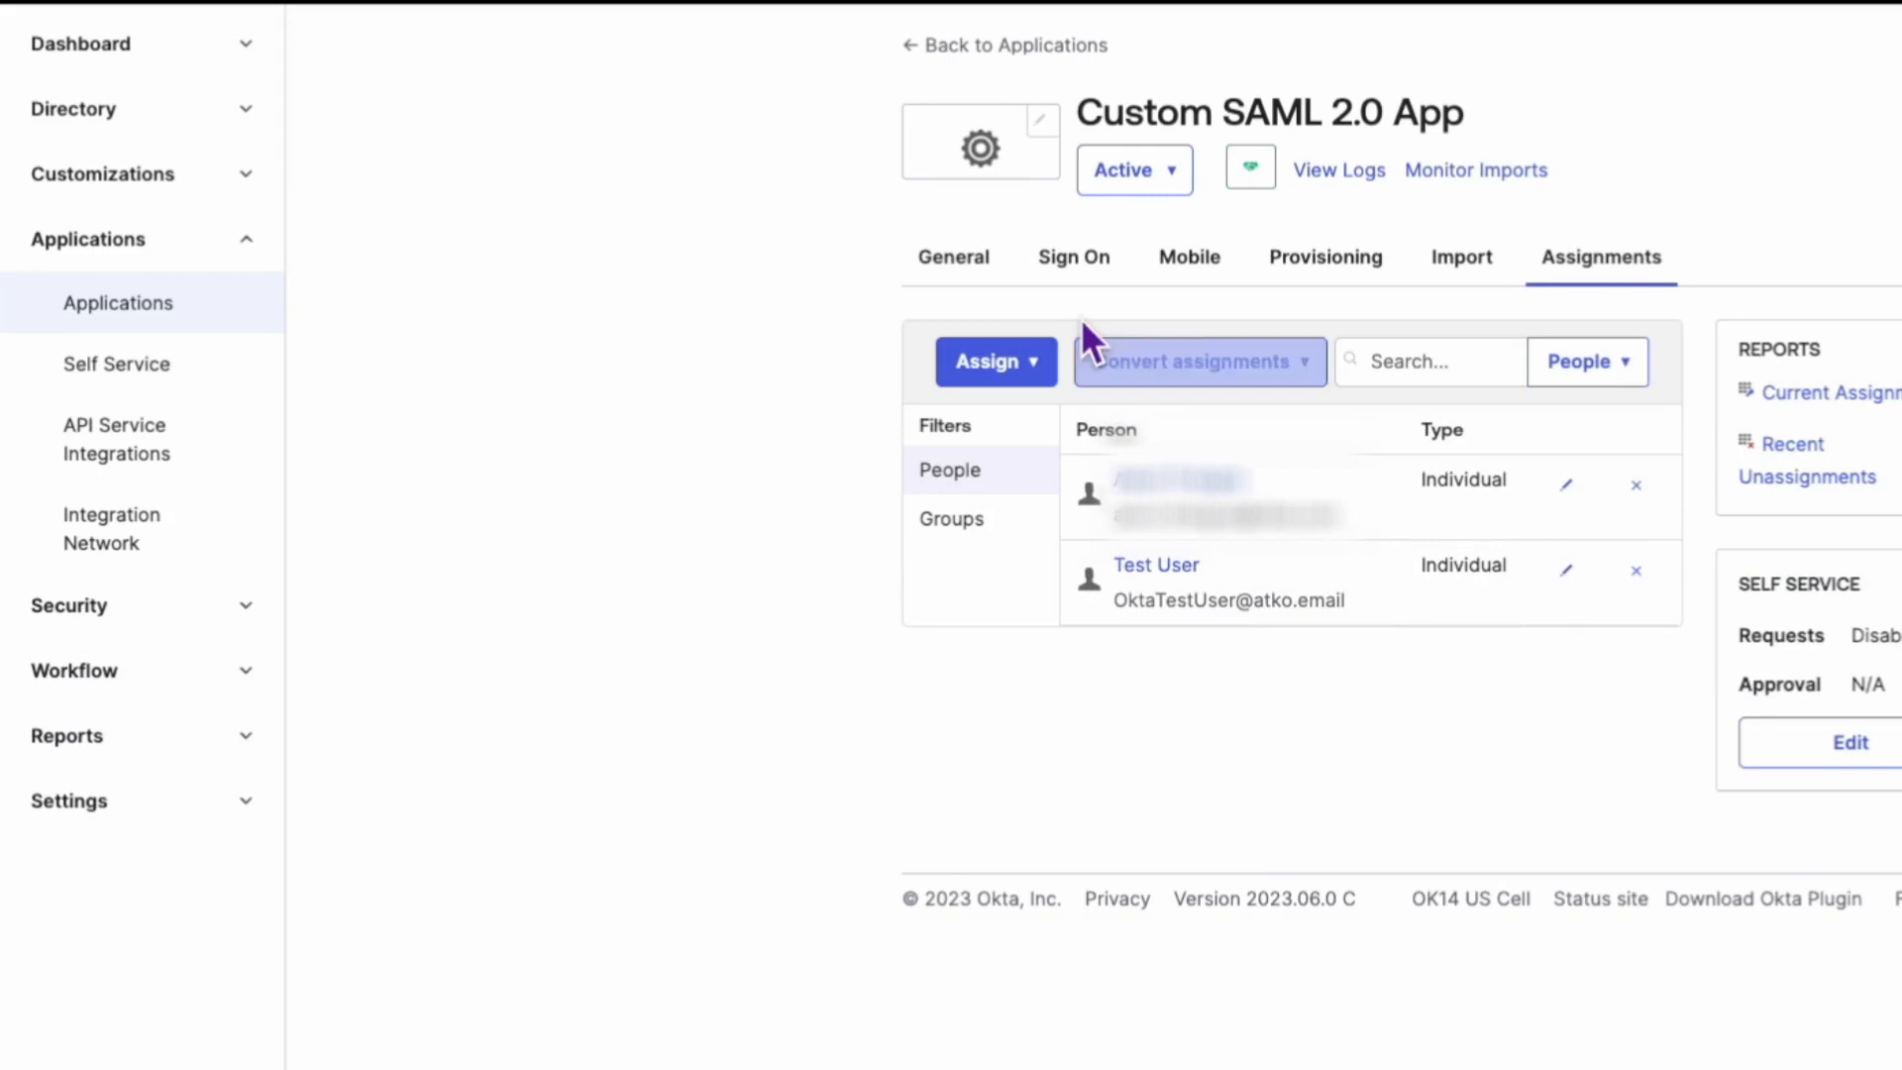
left_click(1072, 255)
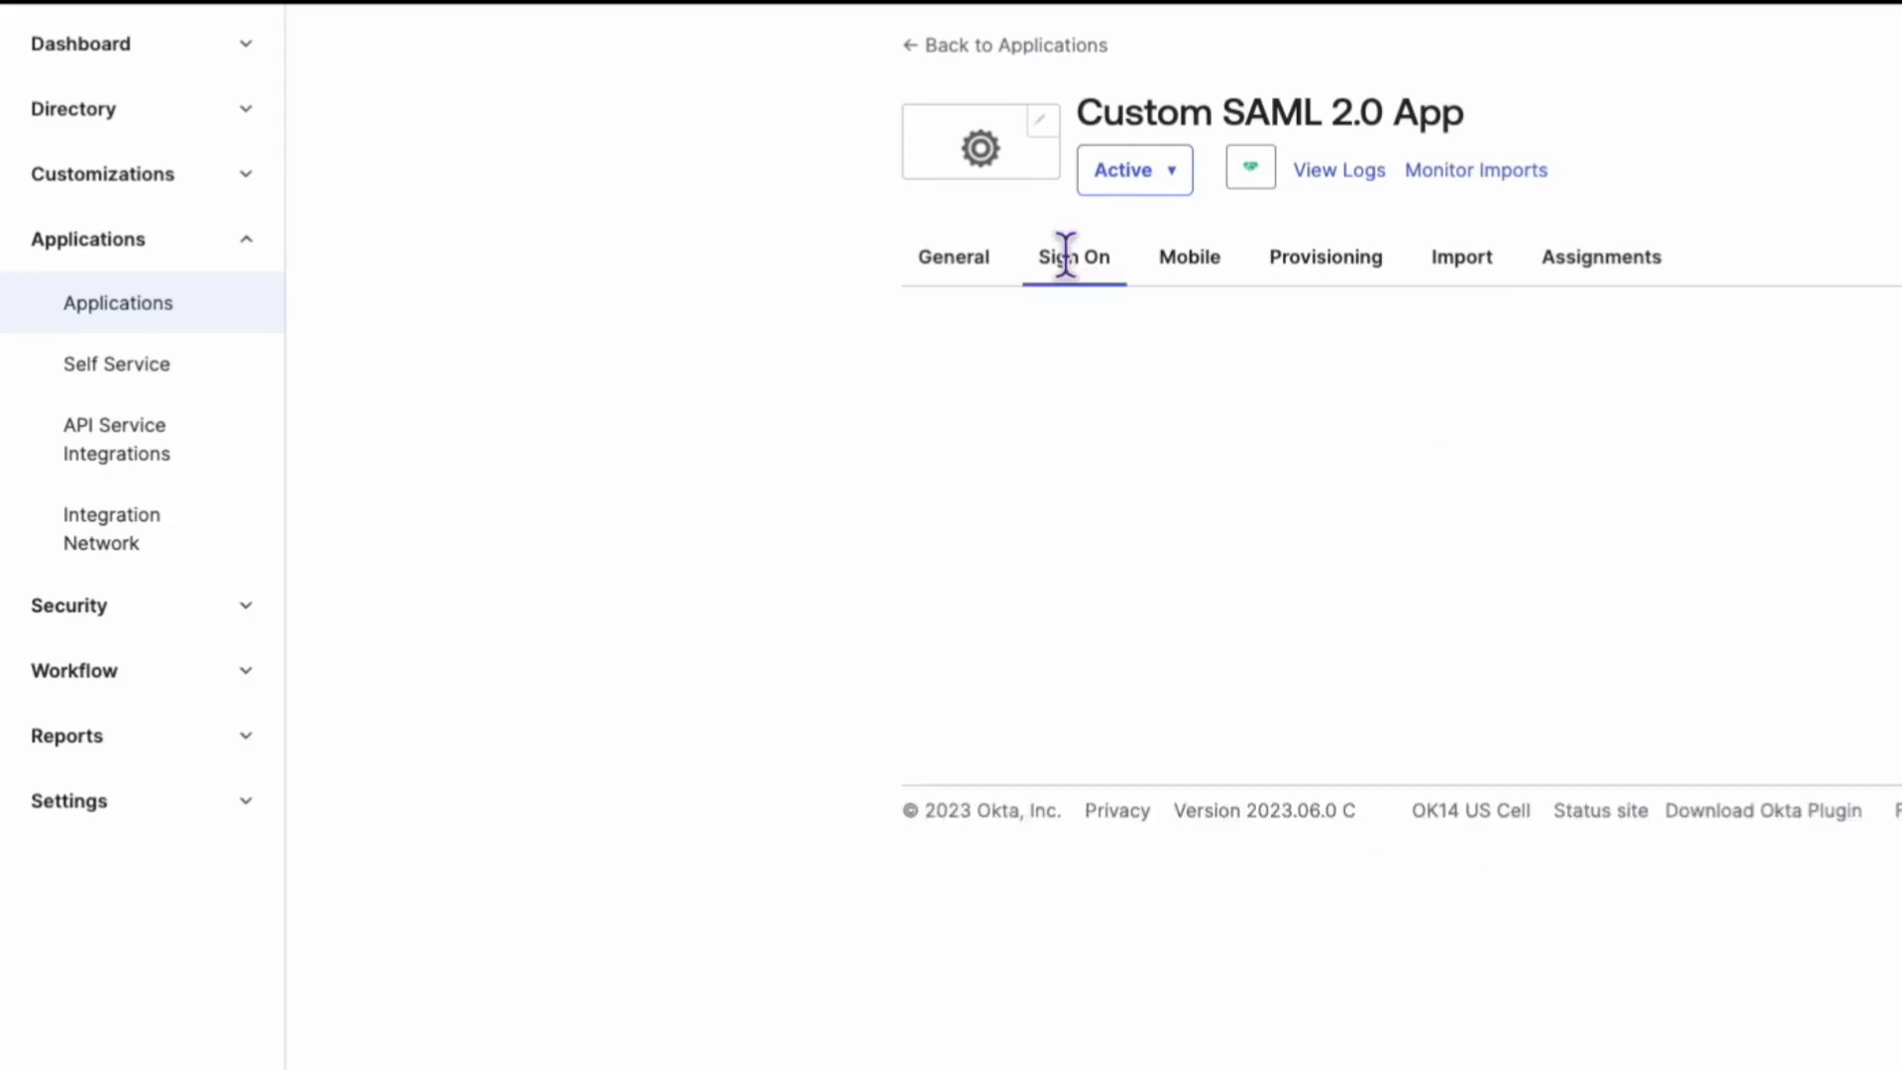
left_click(1071, 255)
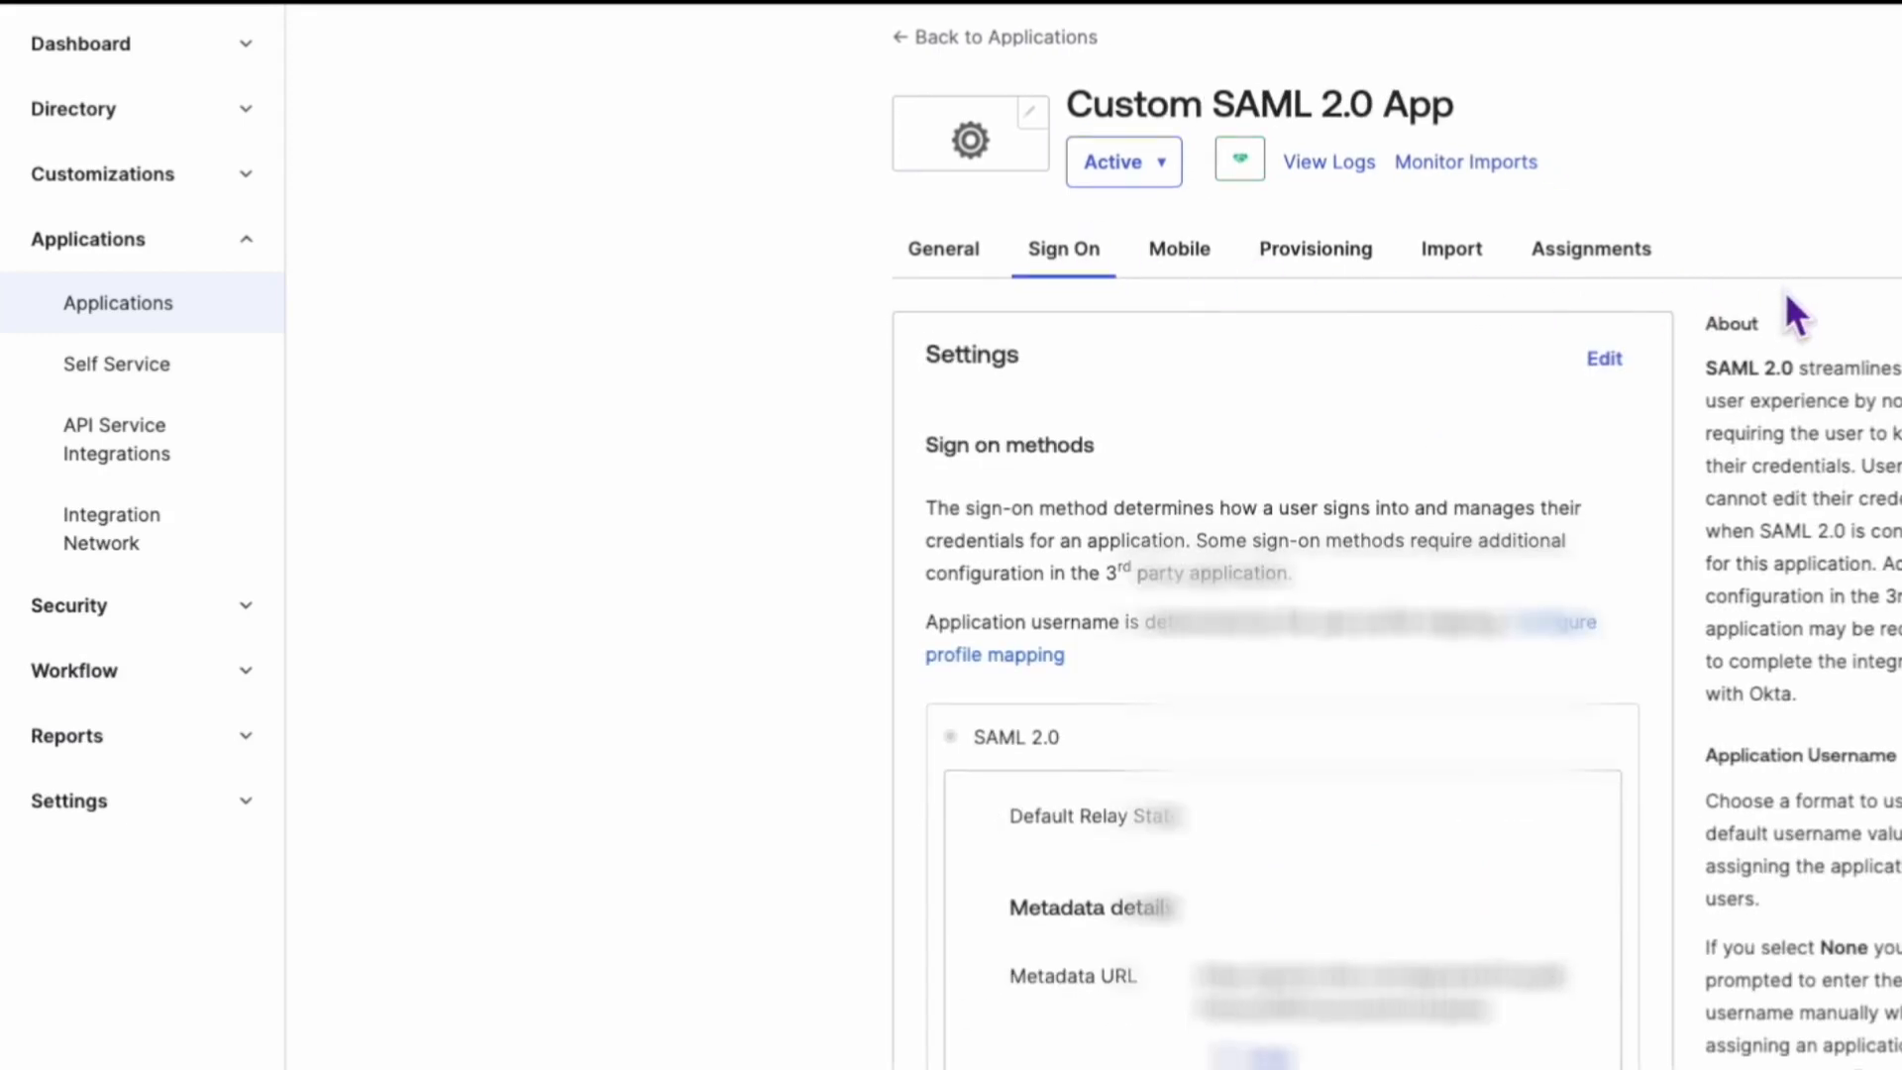
scroll("down", 3)
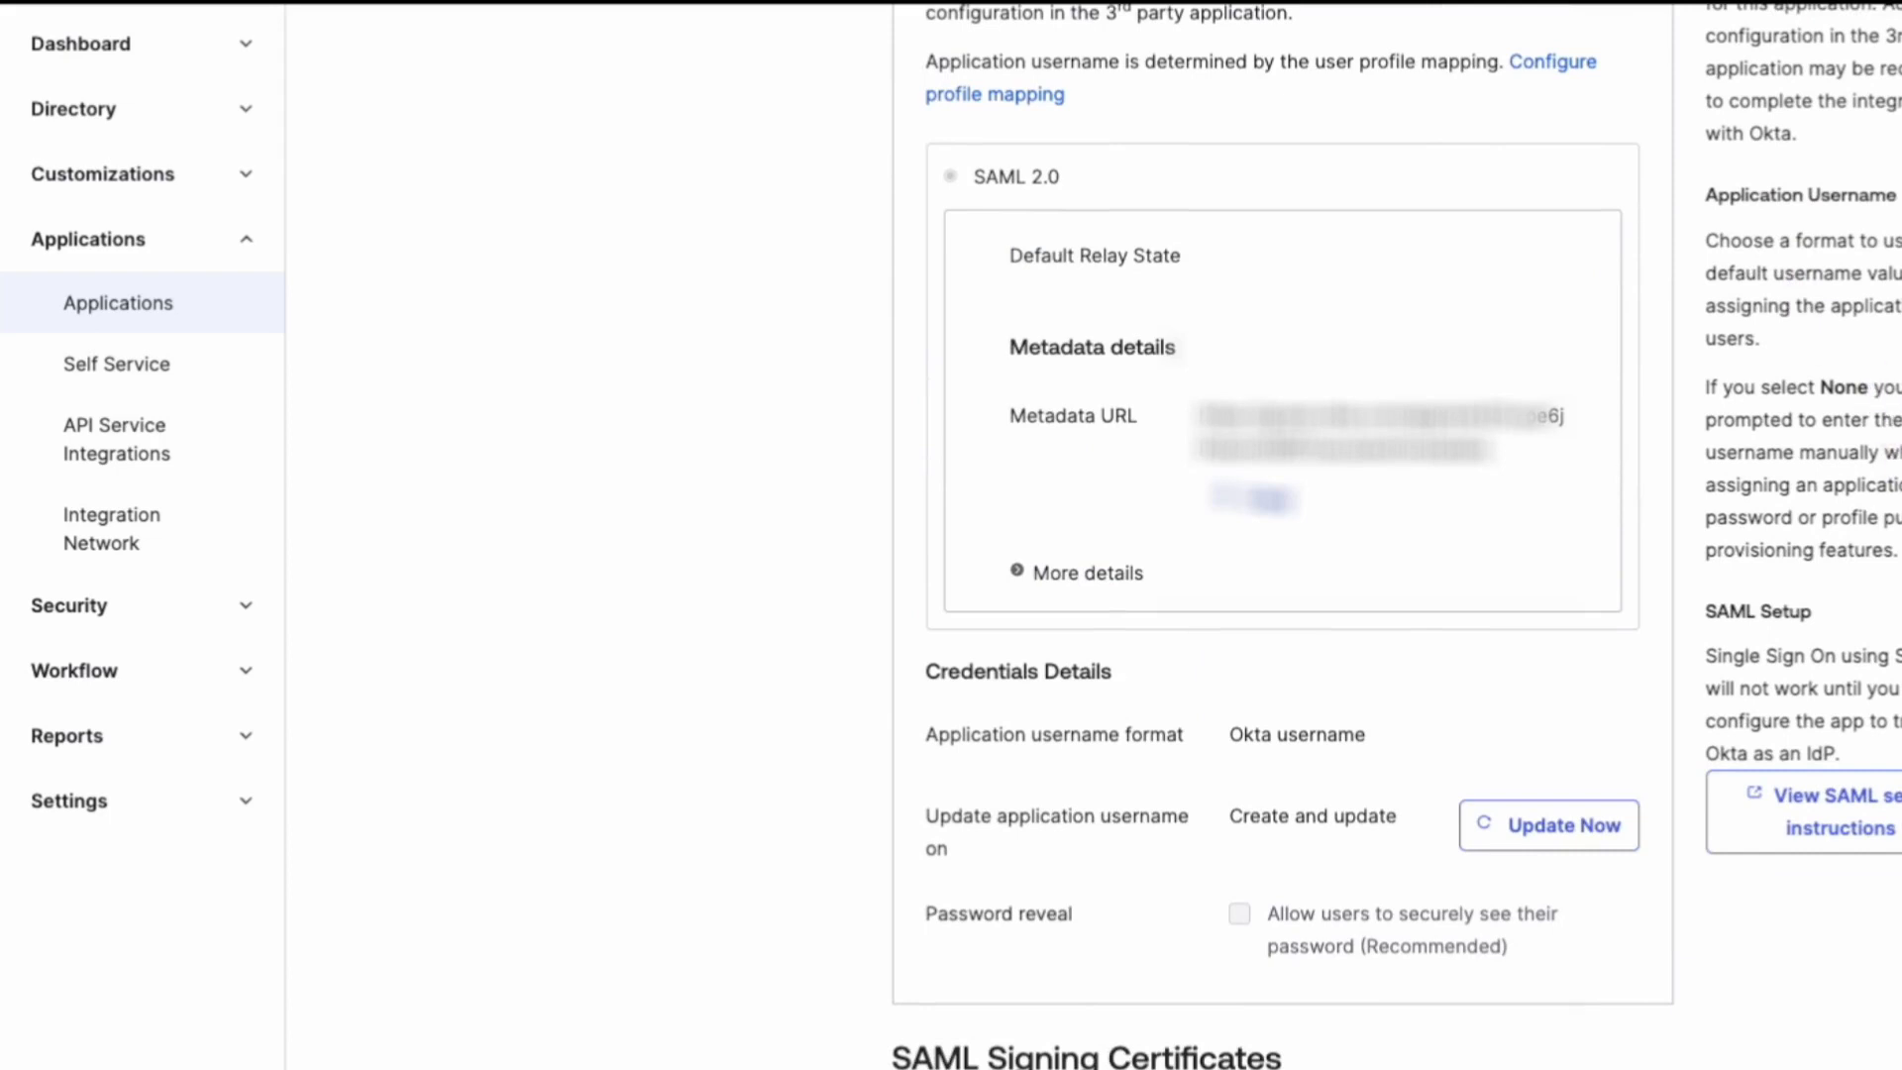
- View the app's SAML setup instructions down to the X.509 certificate
left_click(1831, 796)
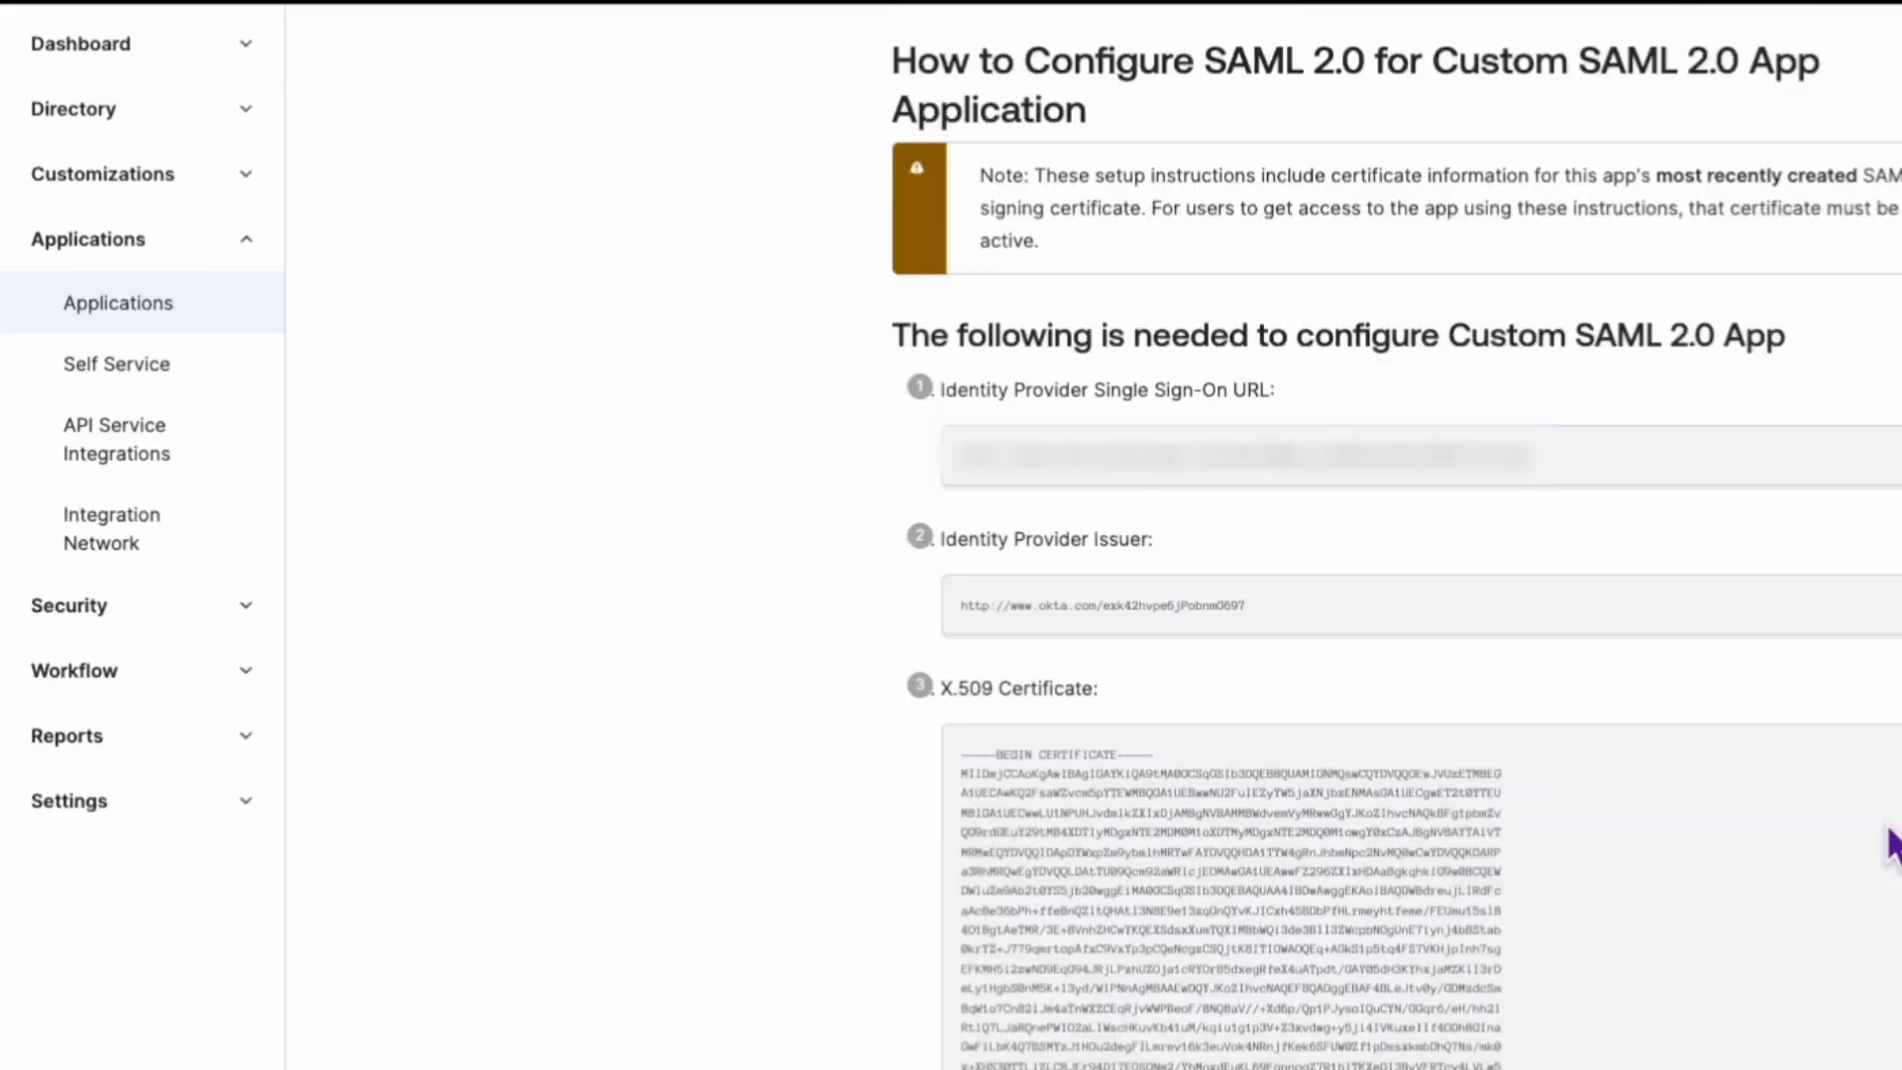
mouse_move(1646, 523)
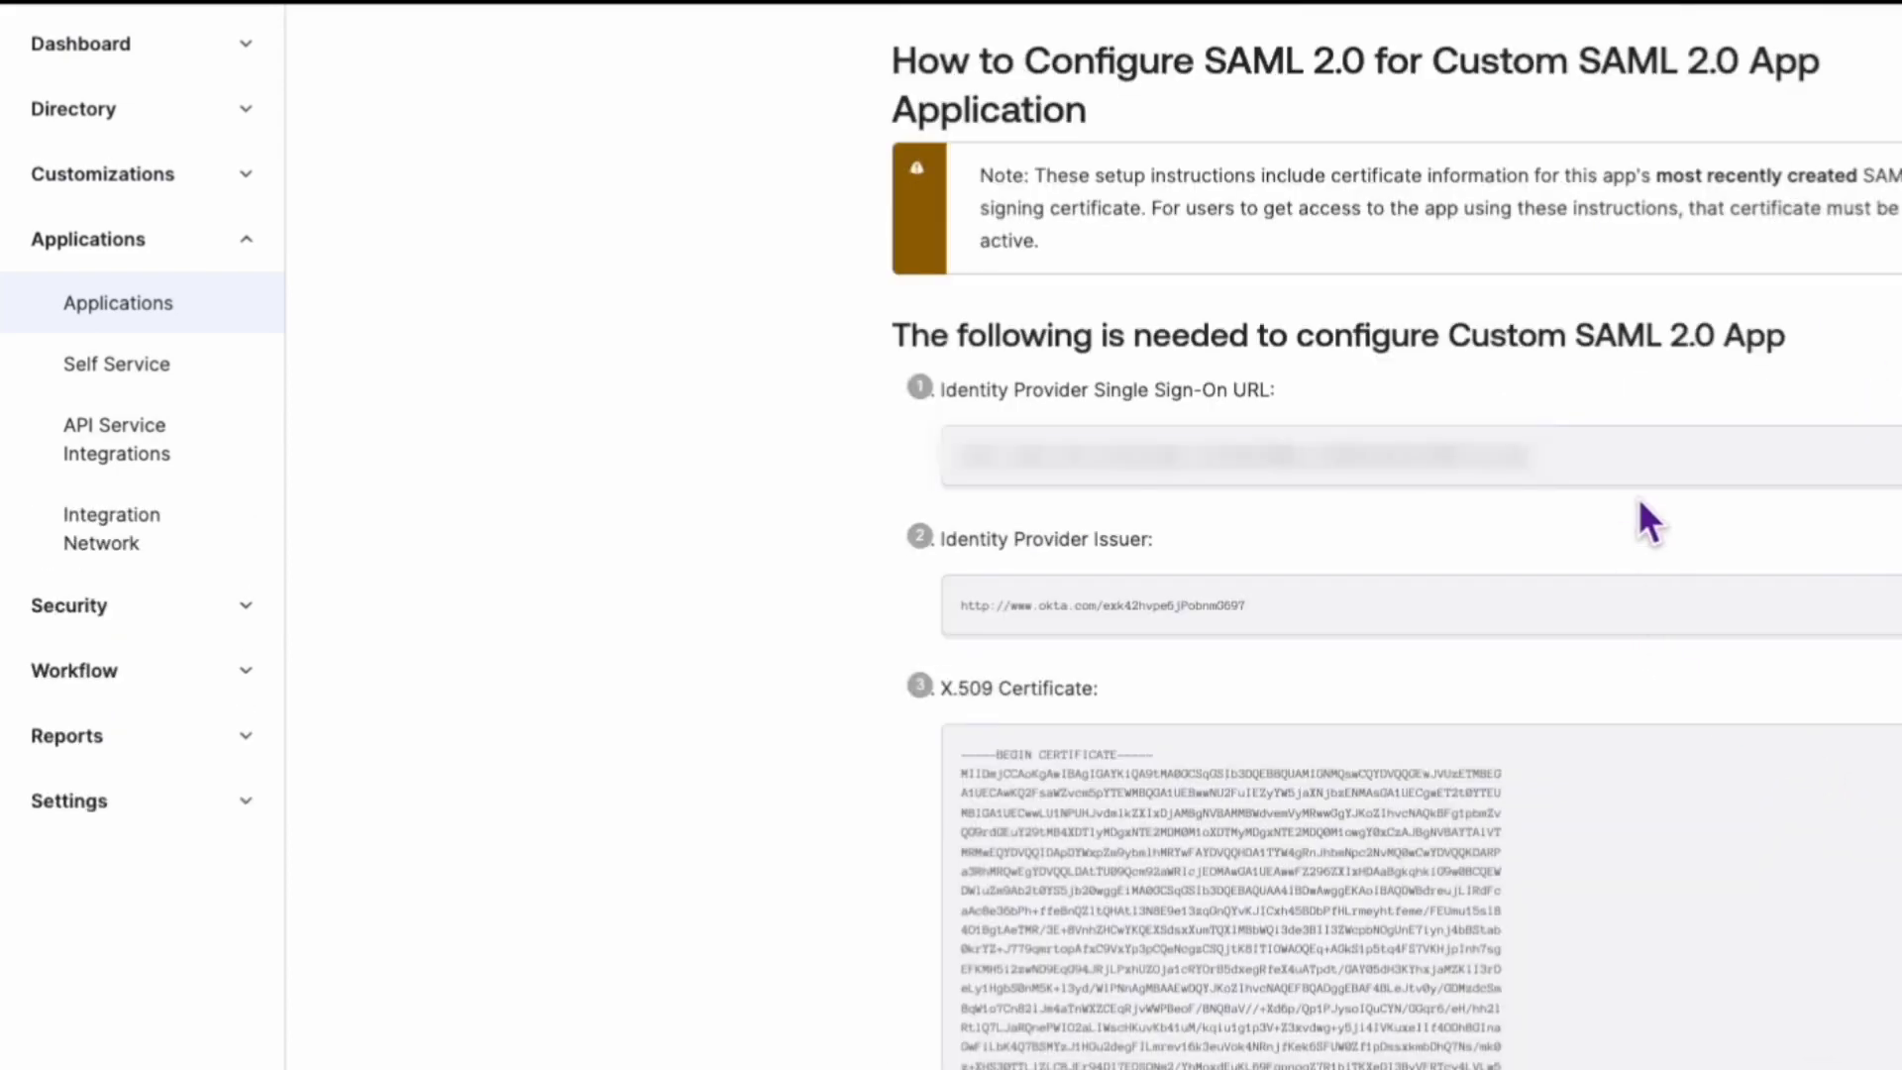
scroll("down", 3)
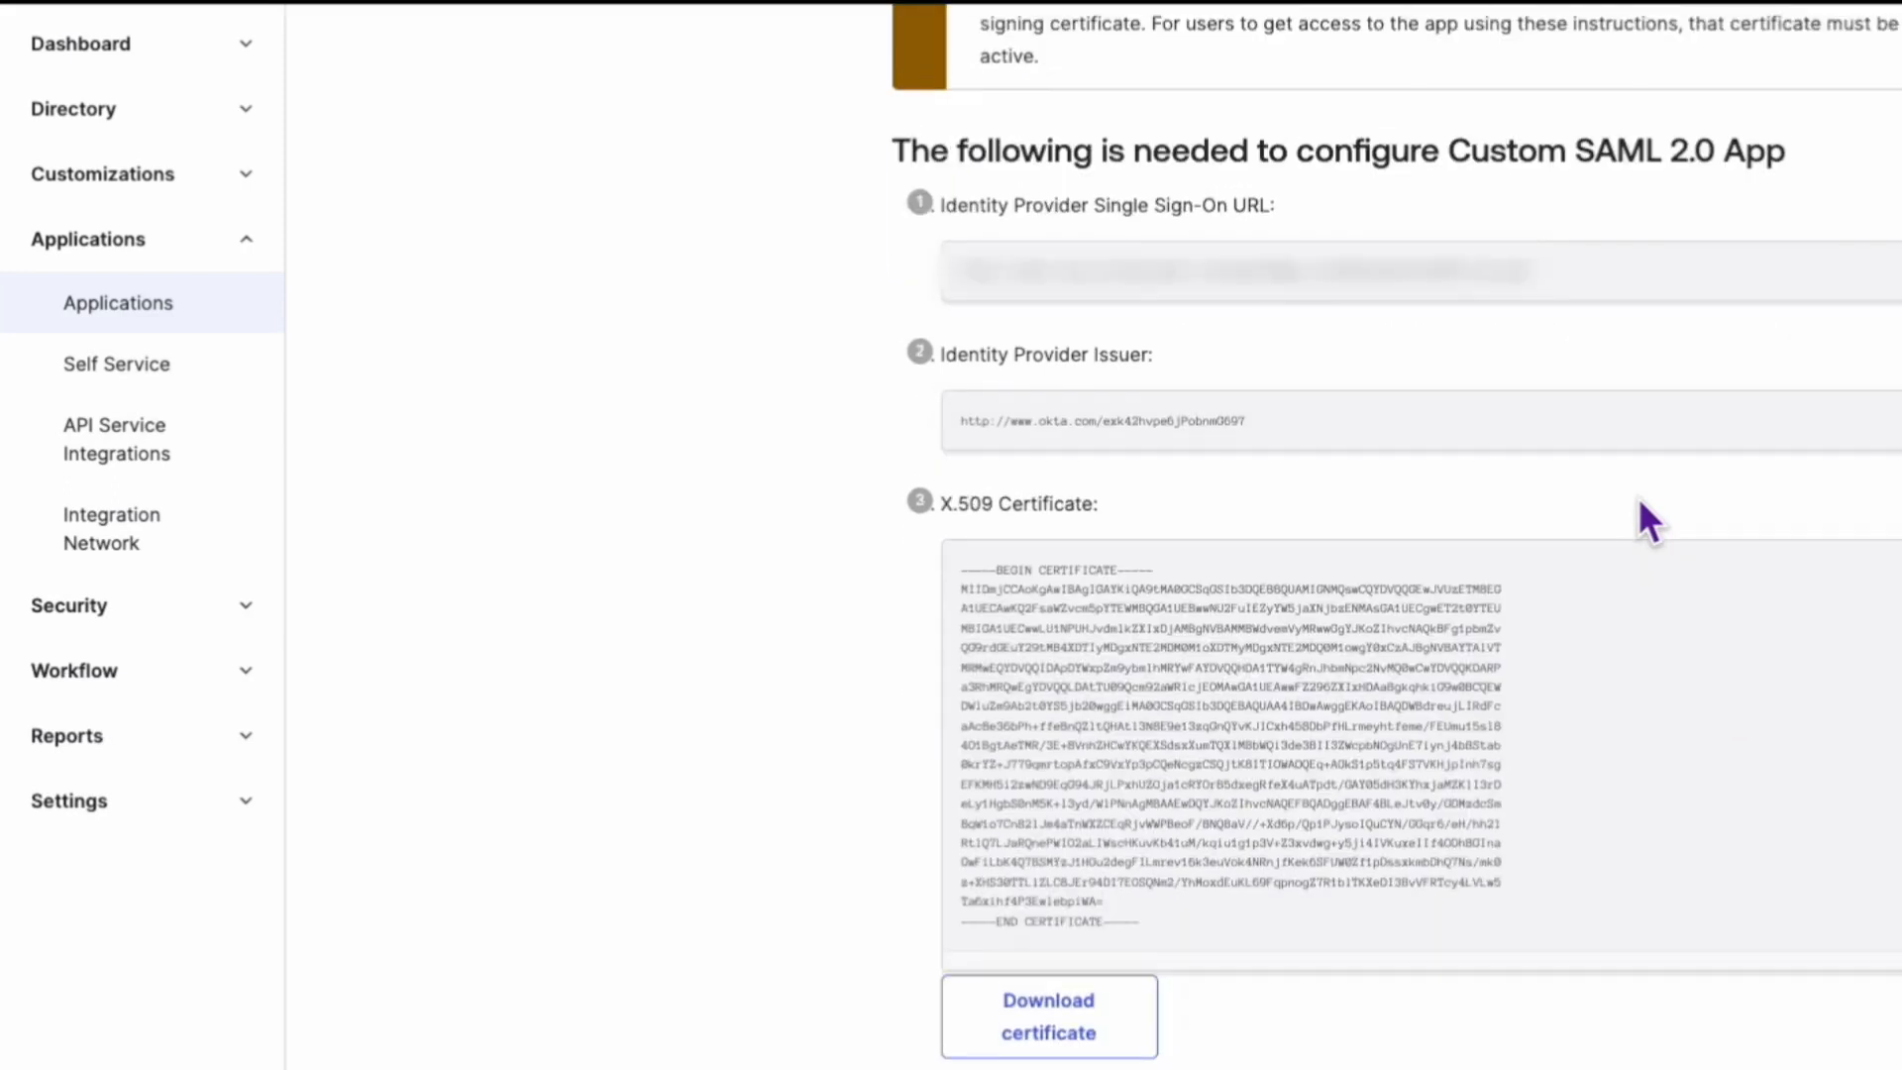
scroll("down", 3)
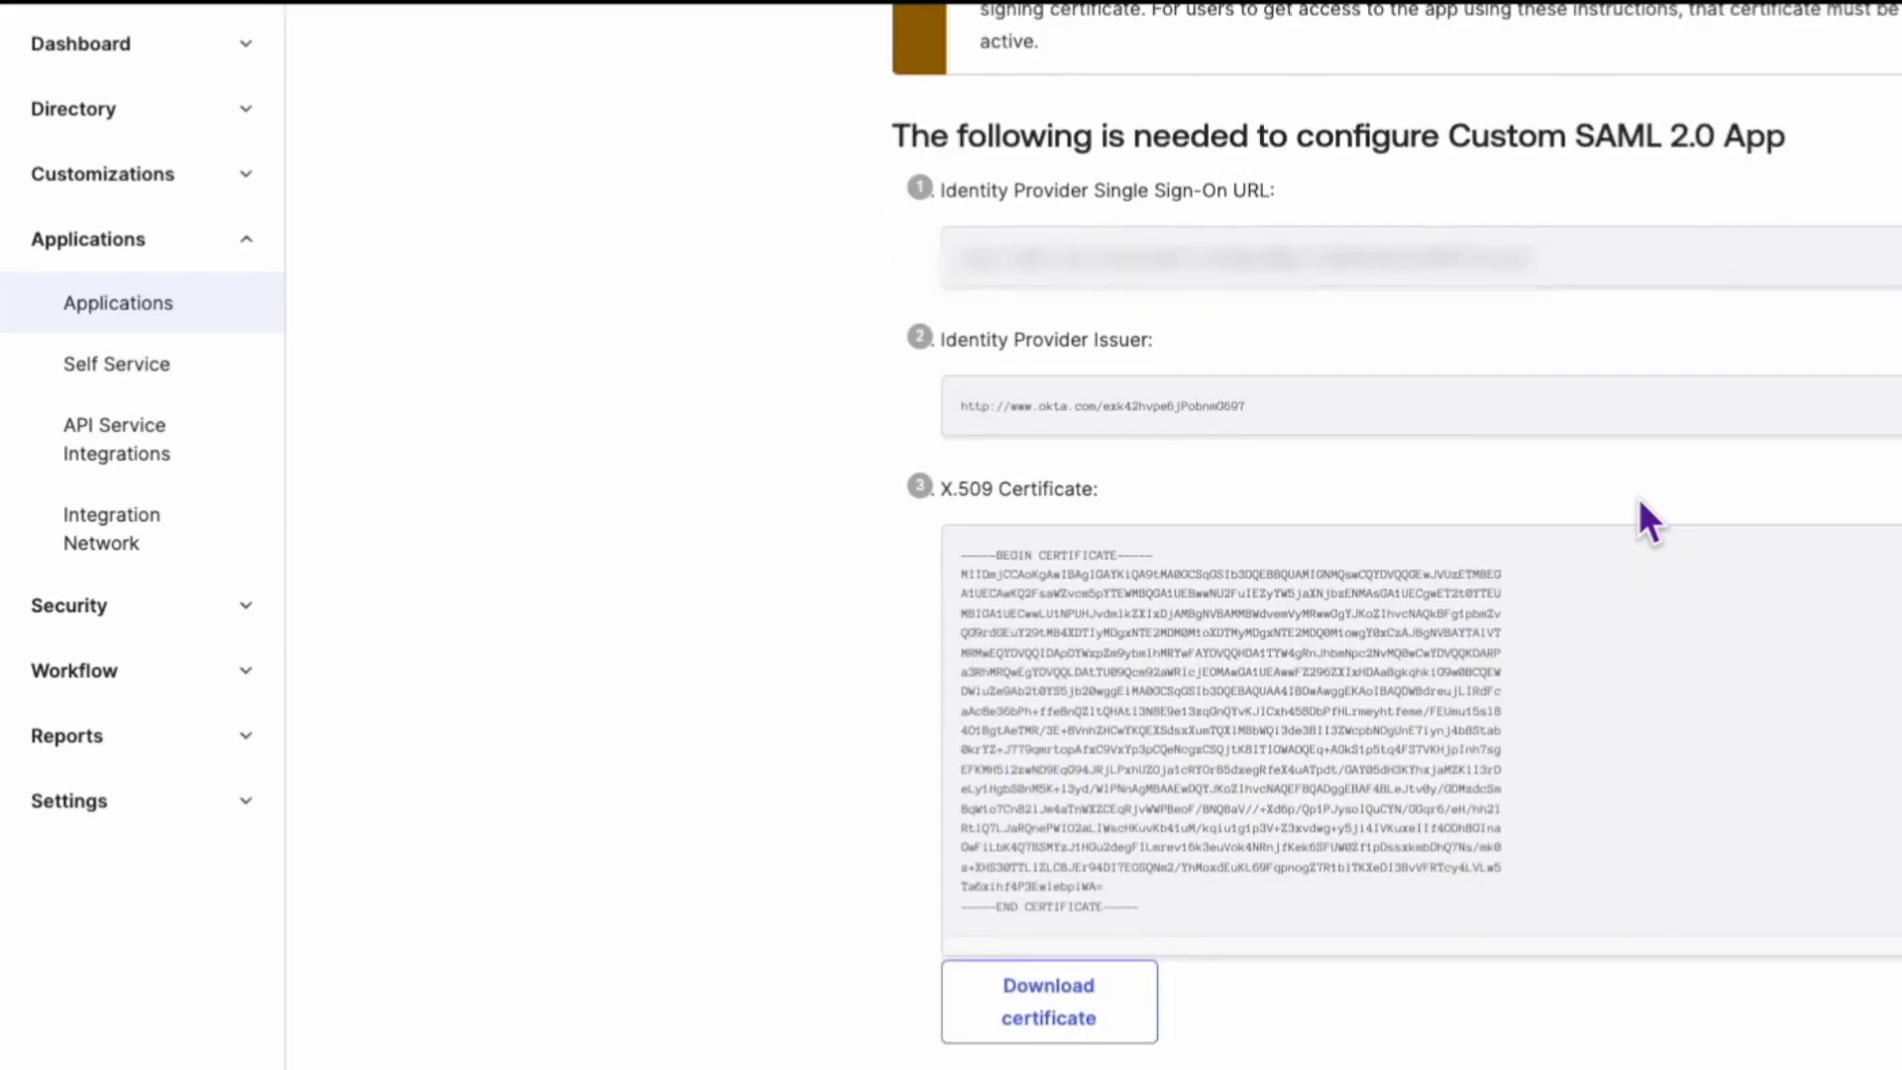